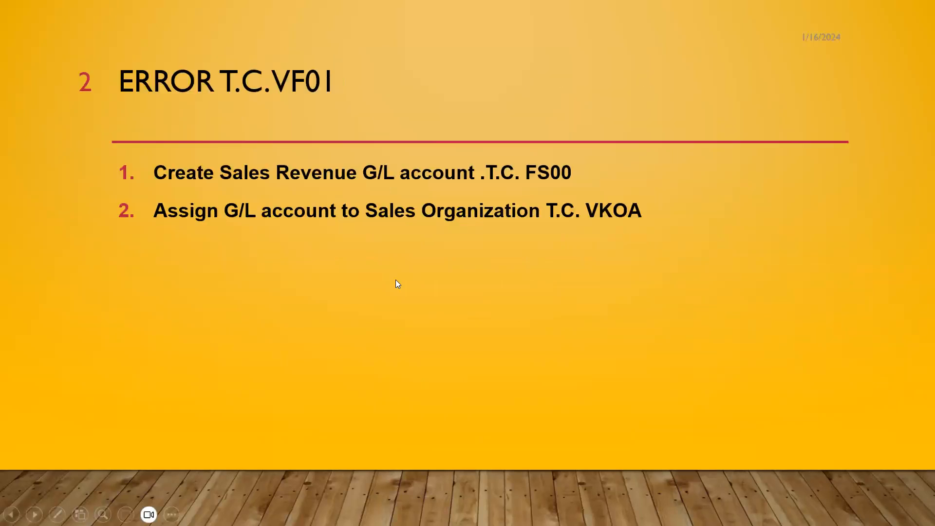
mouse_move(549, 173)
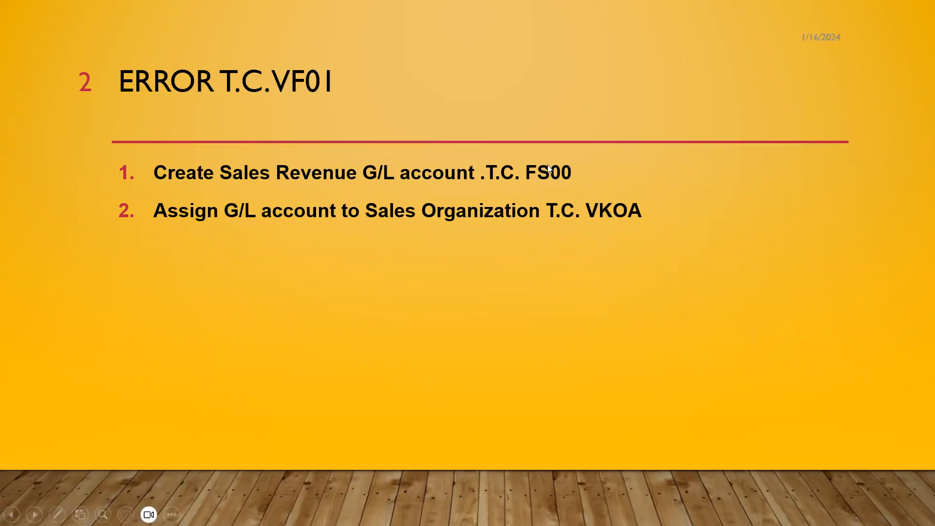
mouse_move(588, 188)
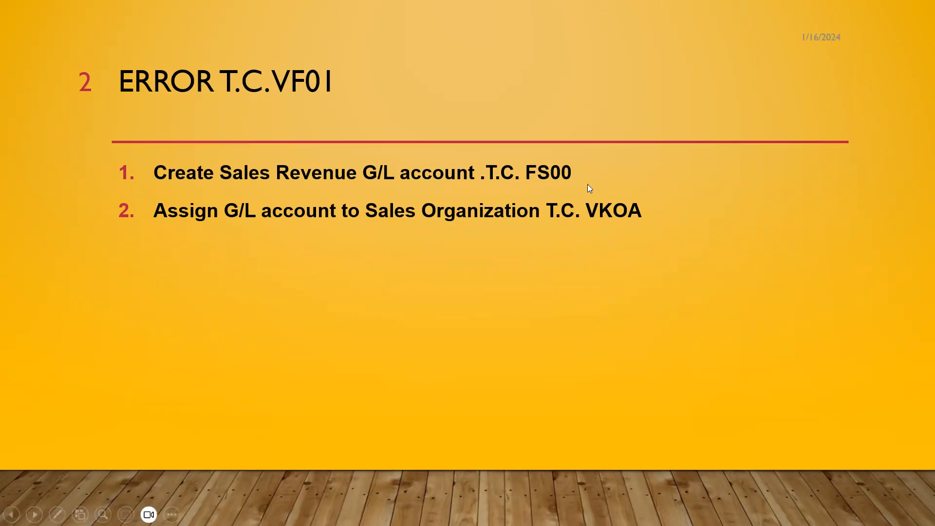
mouse_move(621, 217)
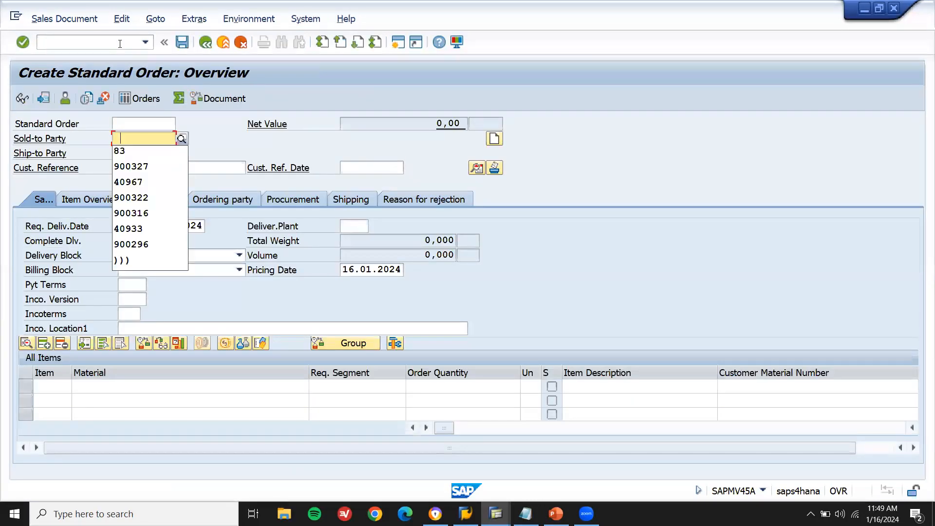
Step: Enter sold-to party 83, customer reference 83 CUST and Incoterms CFR for the order
click(119, 151)
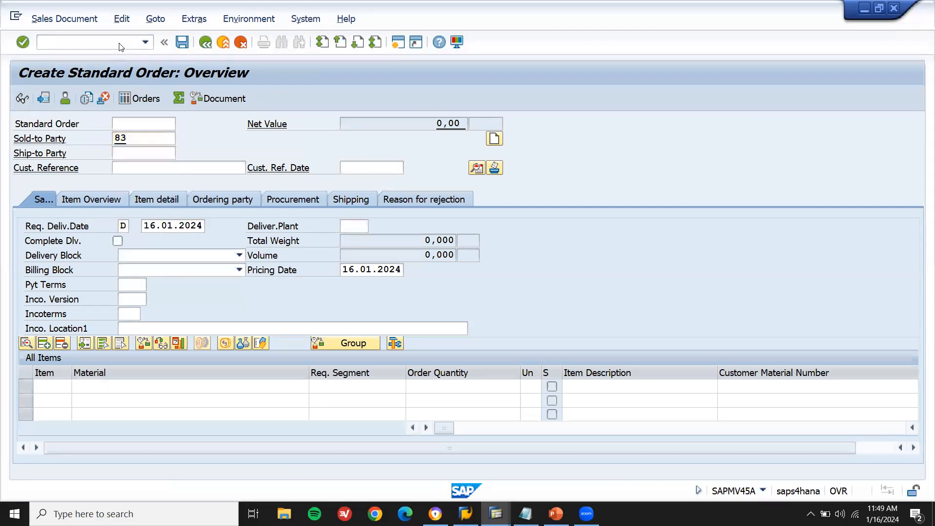
click(178, 167)
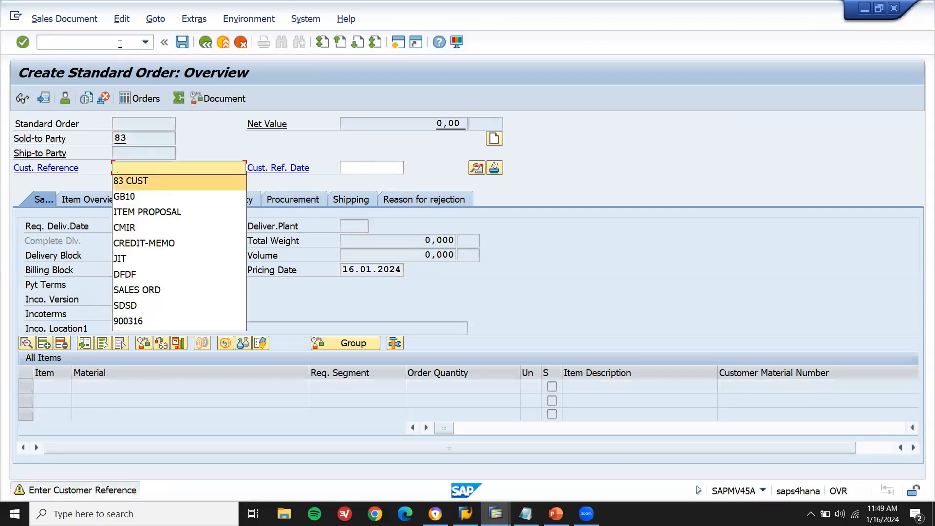
click(130, 180)
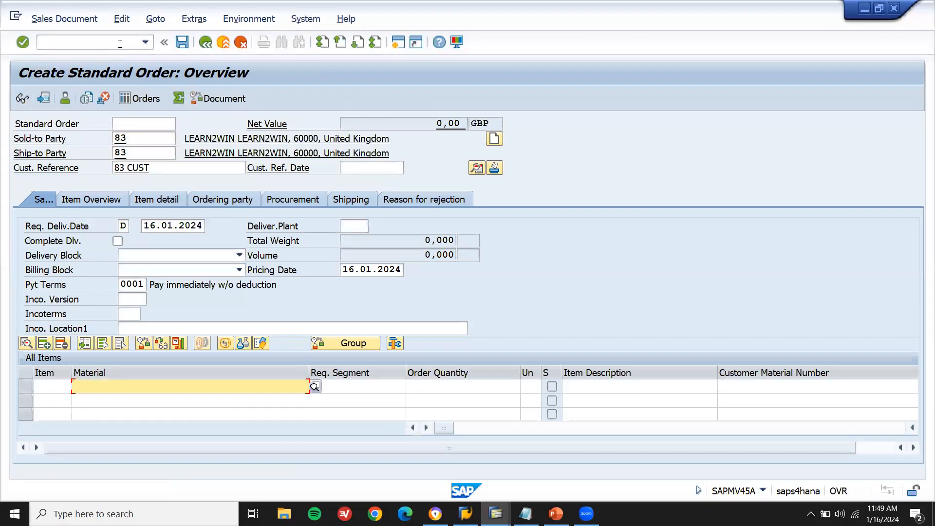
text(cfr)
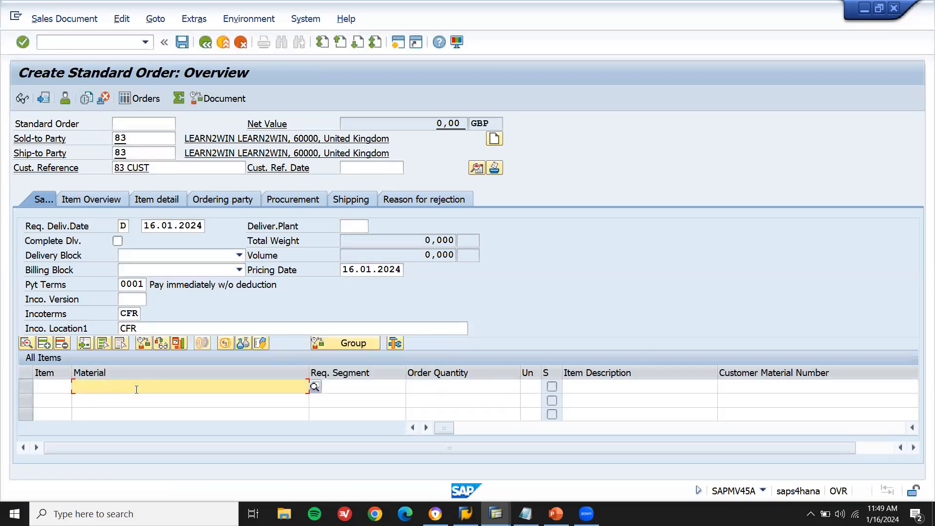
Step: Add 10 units of material 1233 with storage location LD03 on the shipping data
text(1233)
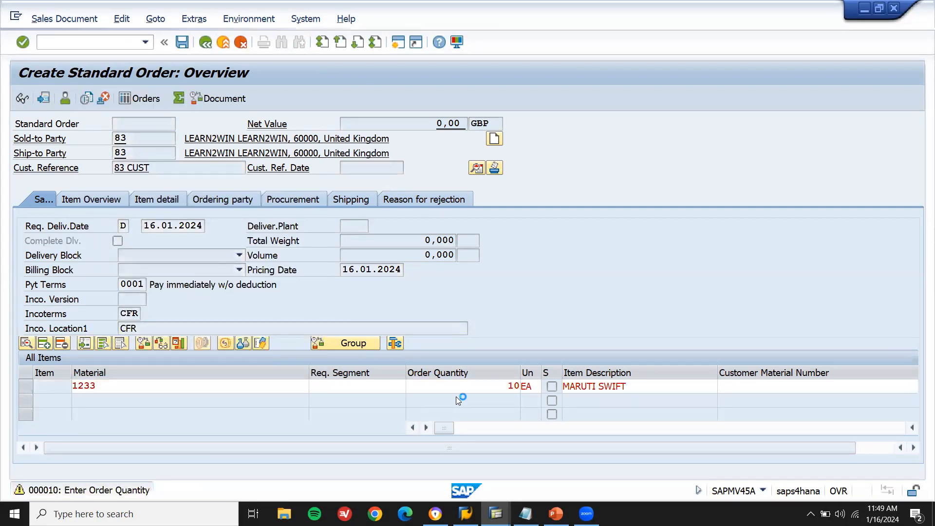
key(Enter)
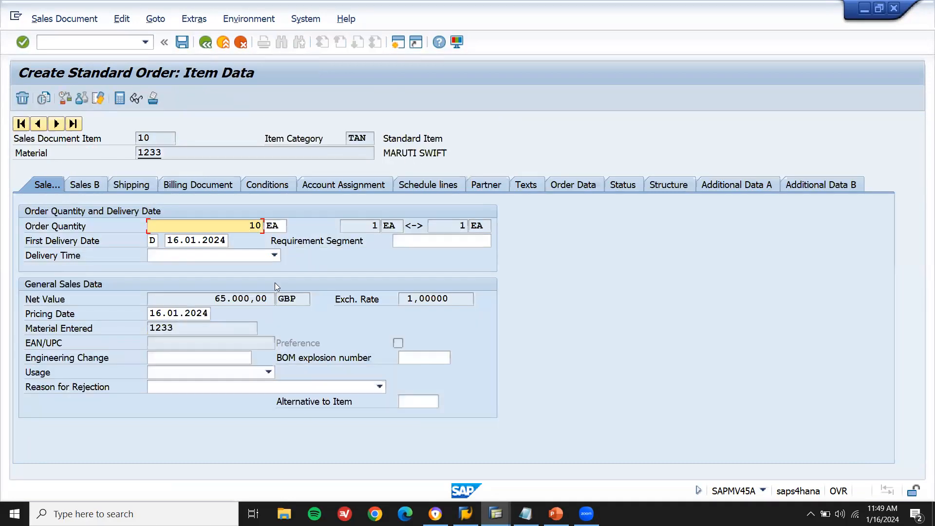
click(137, 184)
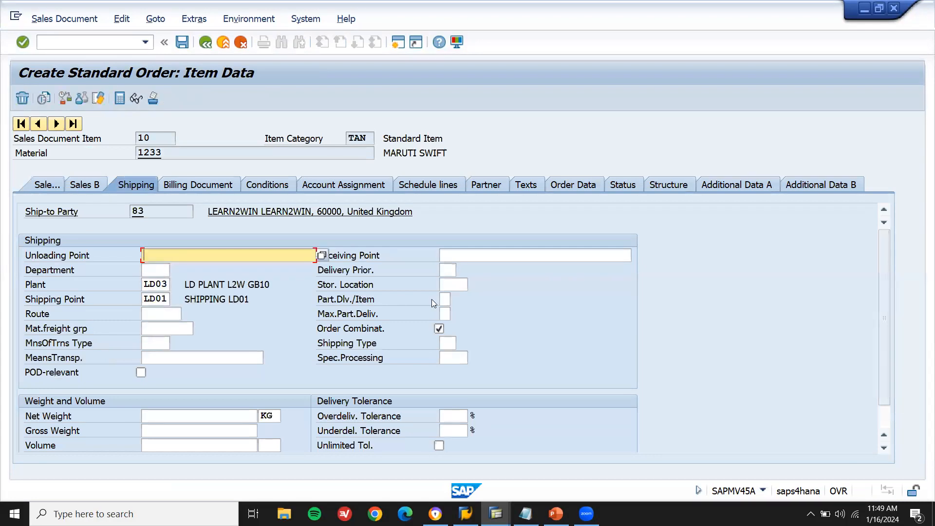
click(450, 284)
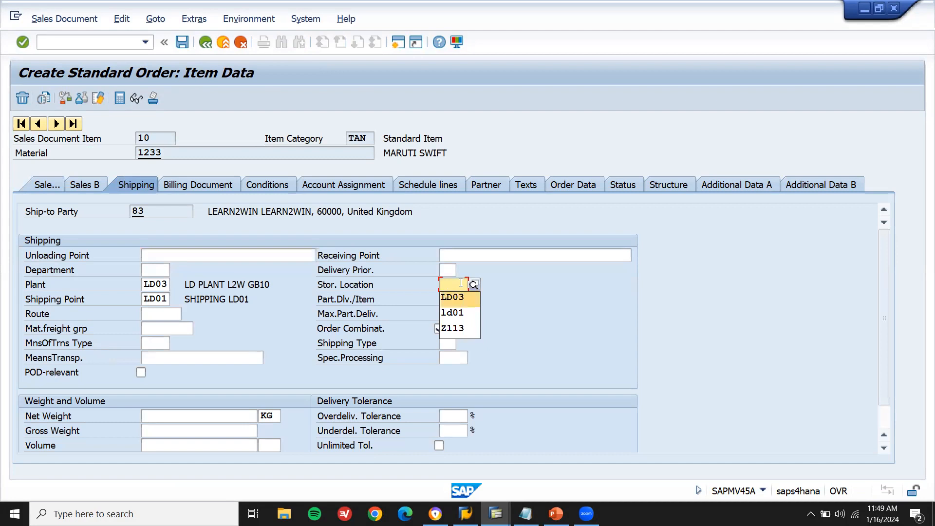
click(452, 297)
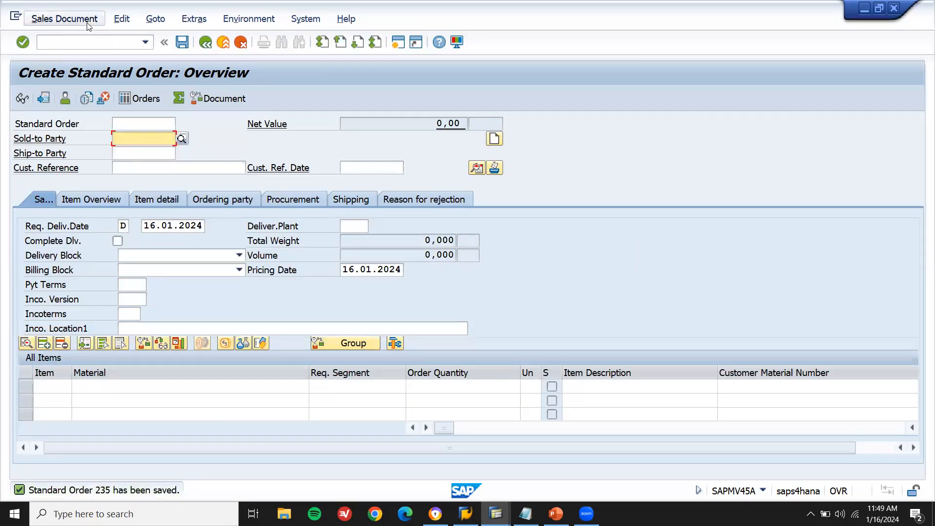
Step: Deliver order 235 from shipping point LD01 with picked quantity 10, then leave the delivery
click(64, 18)
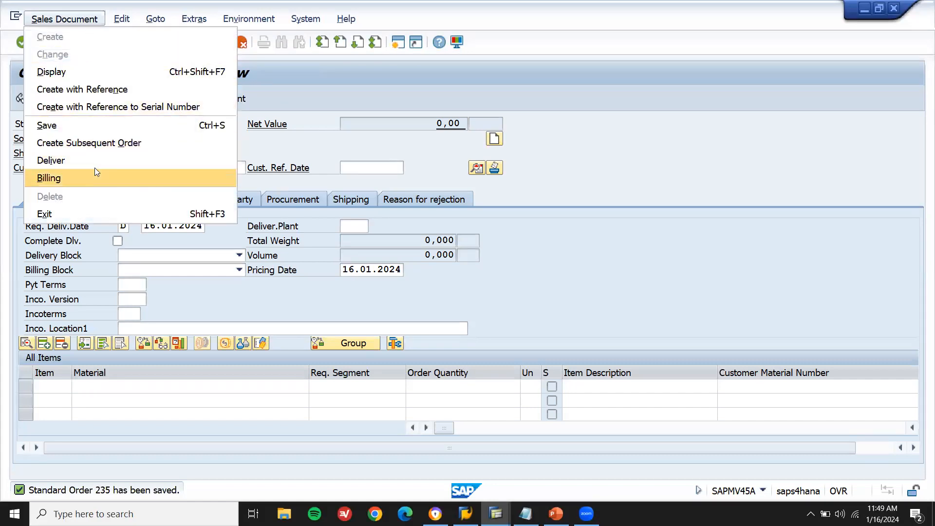
click(52, 160)
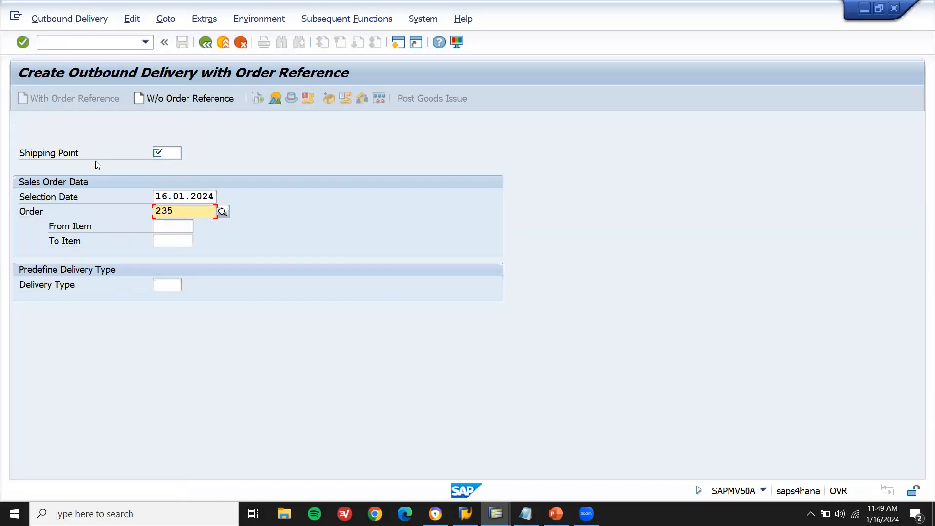
text(1d01)
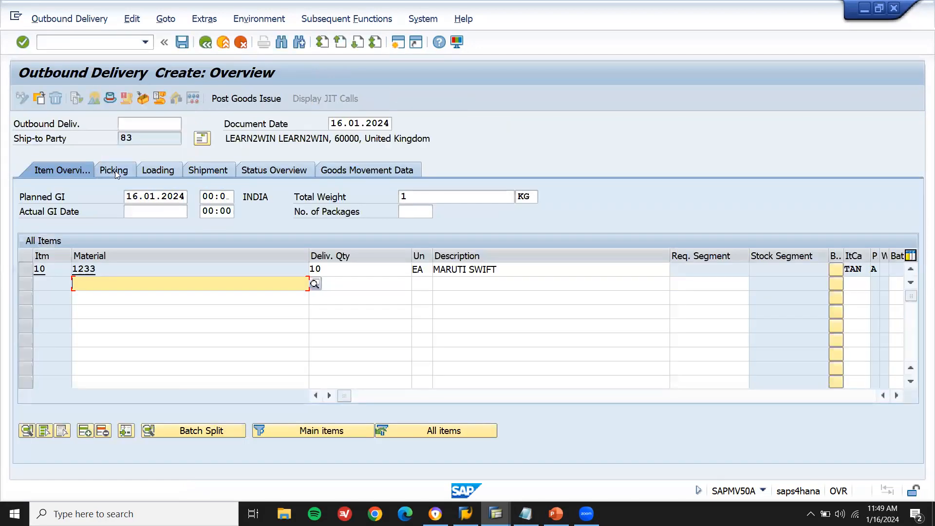
click(115, 170)
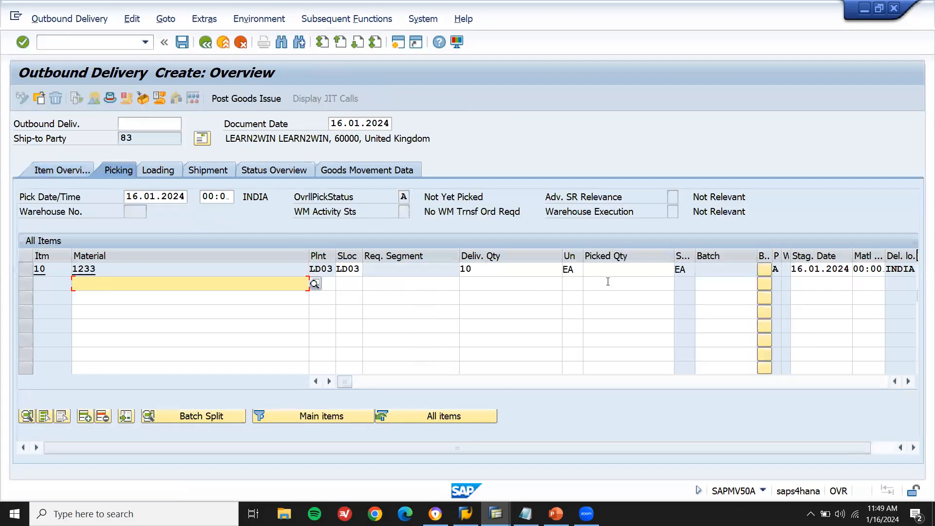
text(10)
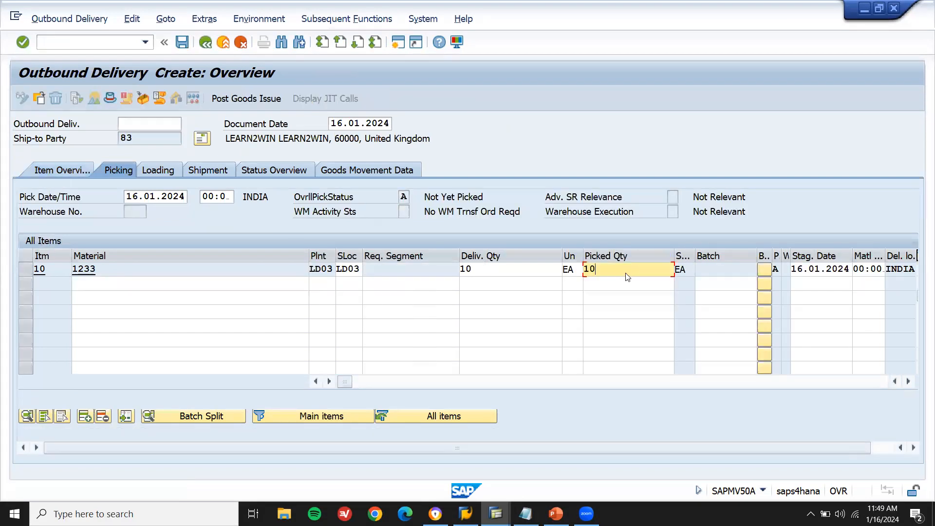
key(Enter)
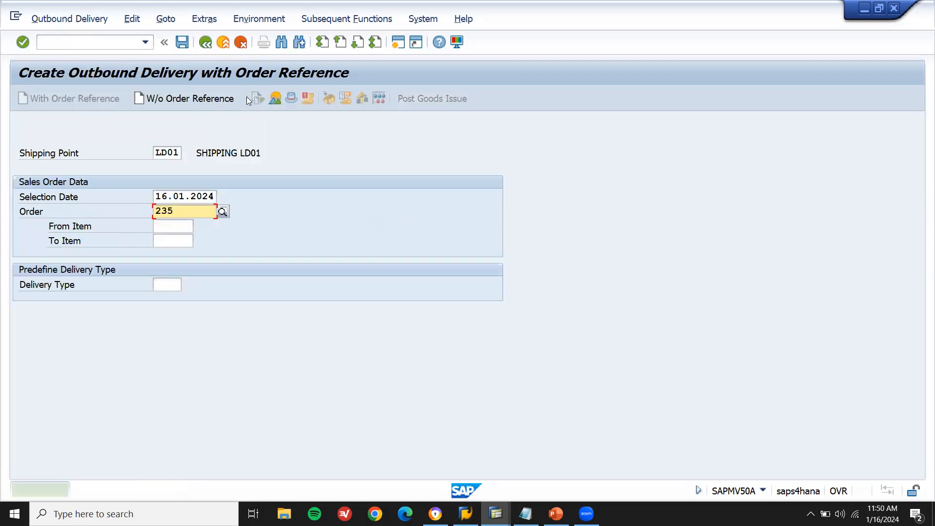
click(182, 42)
text(VF)
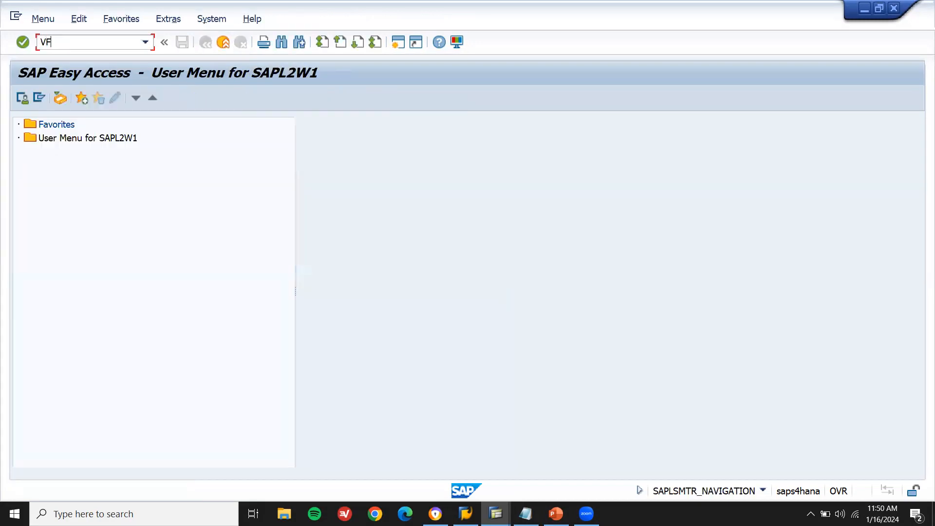
Step: Bill the delivery in VF01, saving document 90000037 and reviewing its account determination message
key(Enter)
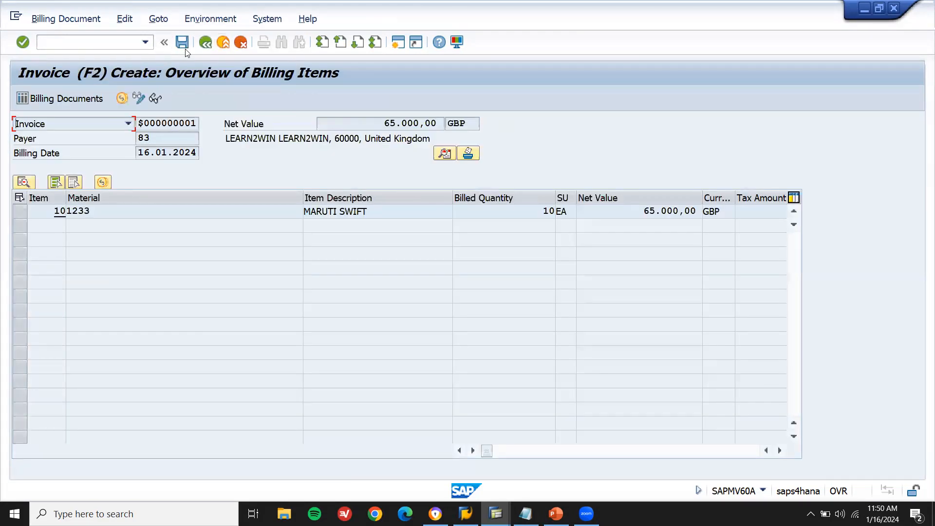
click(523, 211)
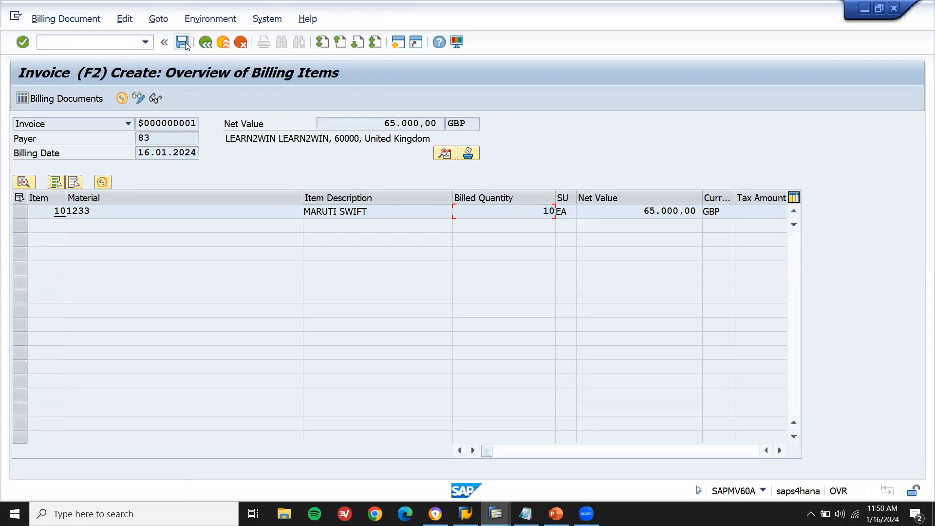
click(205, 42)
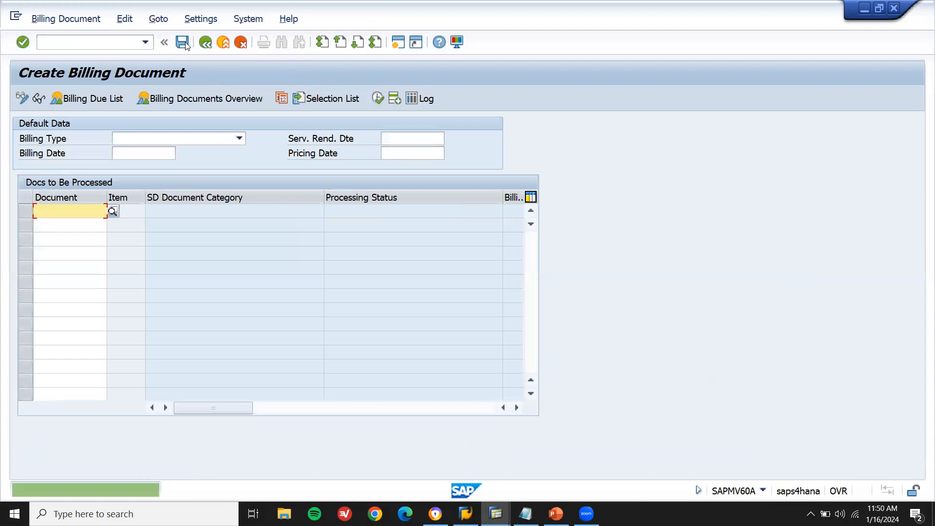
click(186, 42)
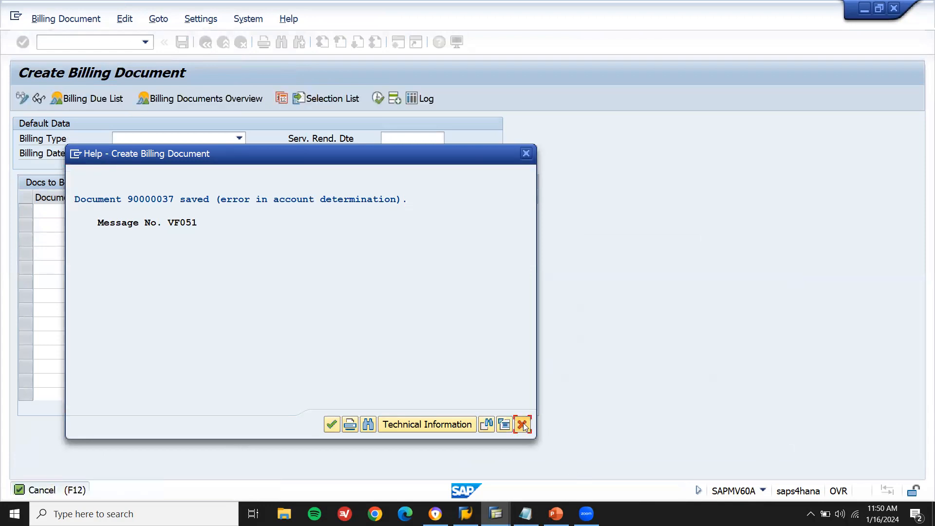
click(523, 424)
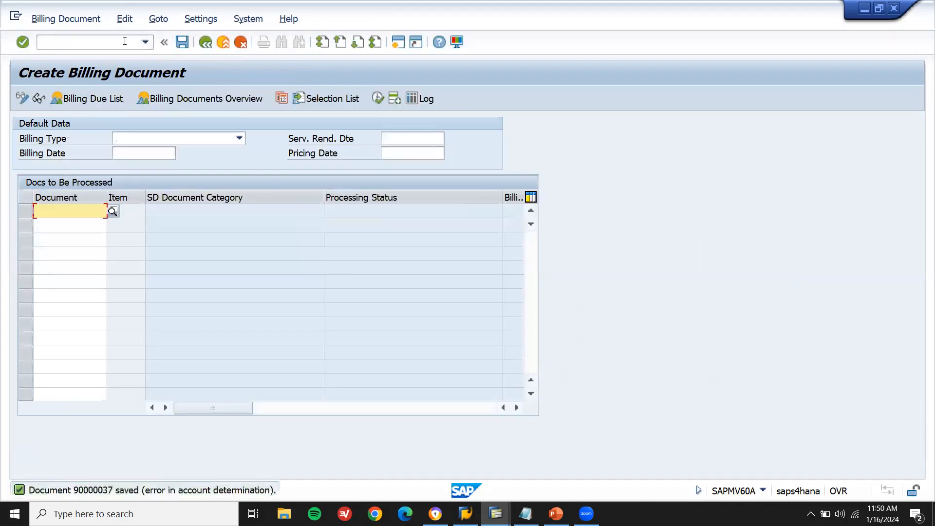
Step: Release billing document 90000037 to accounting in VF02 and jot its number in Notepad
text(/NVF0)
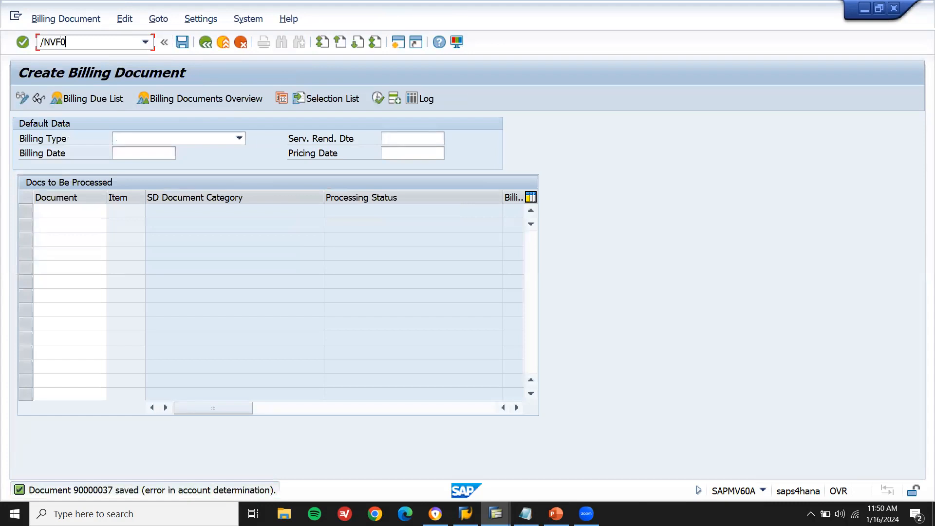
key(Enter)
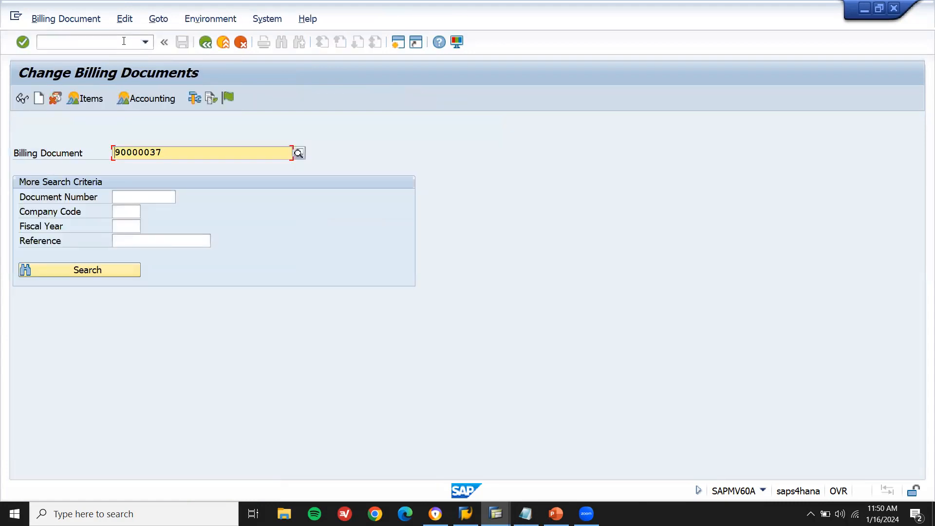
mouse_move(227, 99)
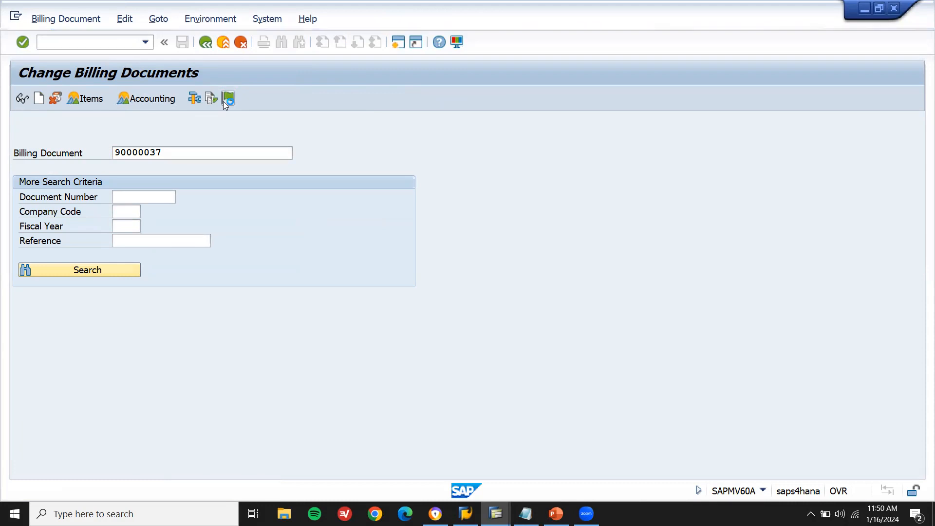
click(228, 98)
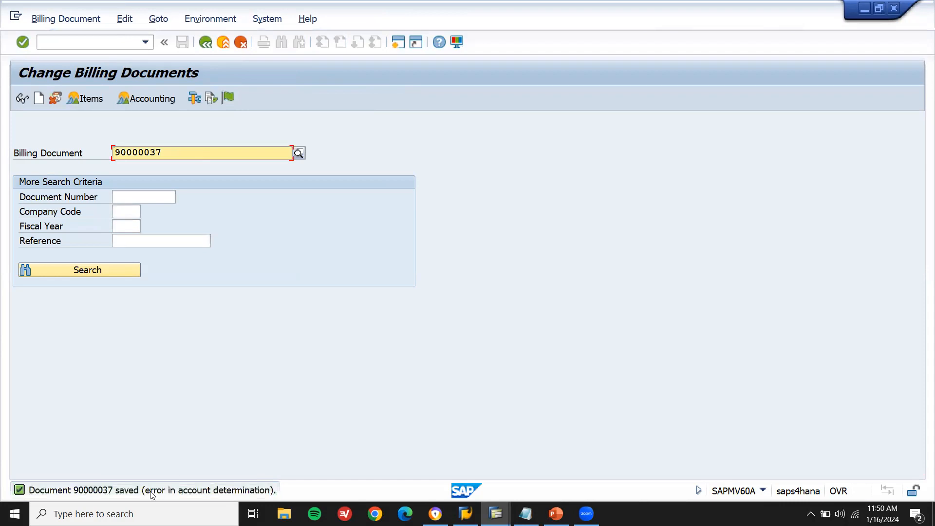
mouse_move(271, 500)
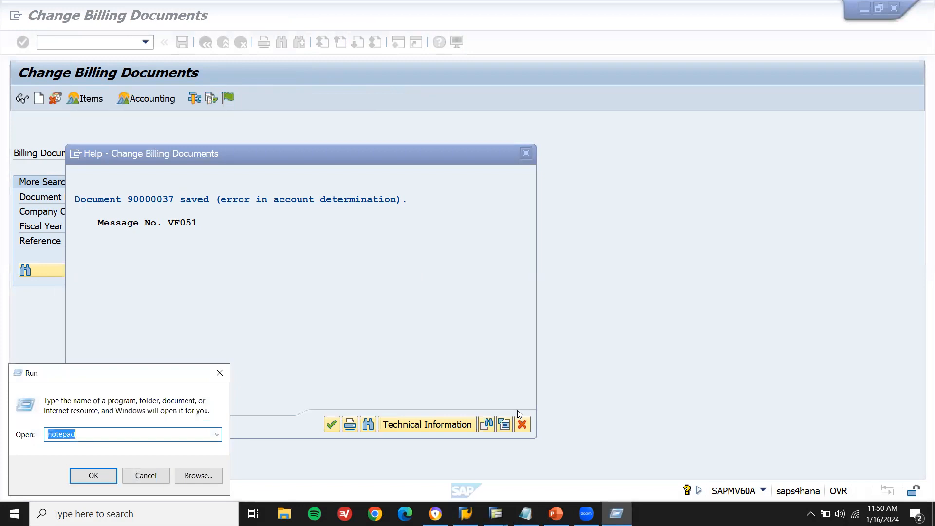
click(93, 475)
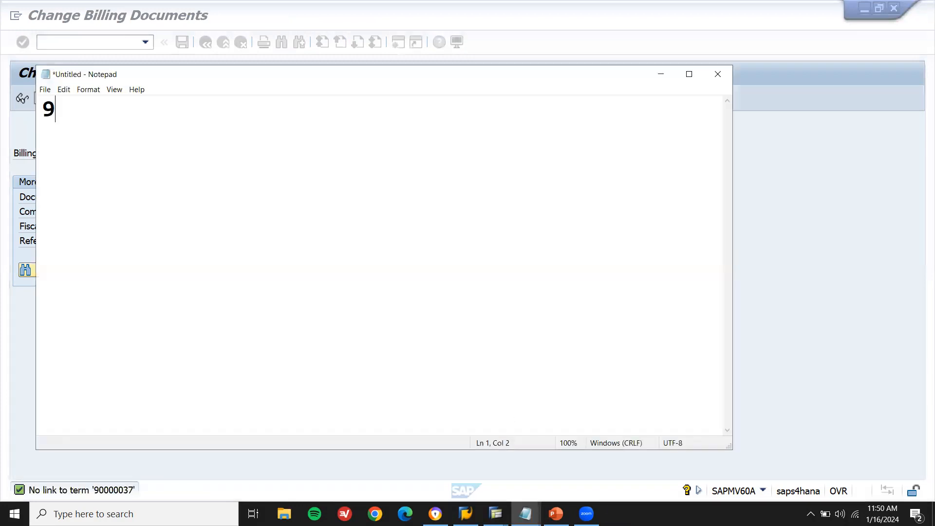
text(0000037)
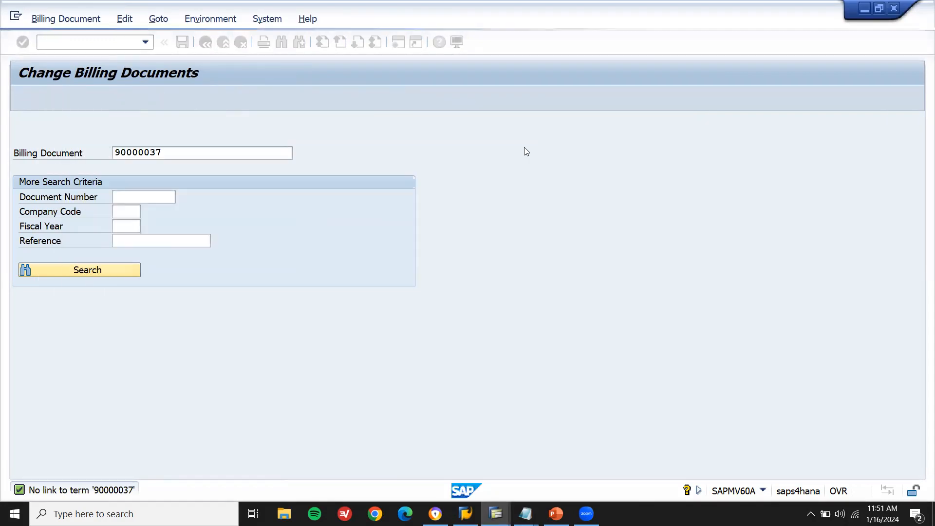
Step: Start a new G/L account 800002 for company code GB10 in FS00
text(/N)
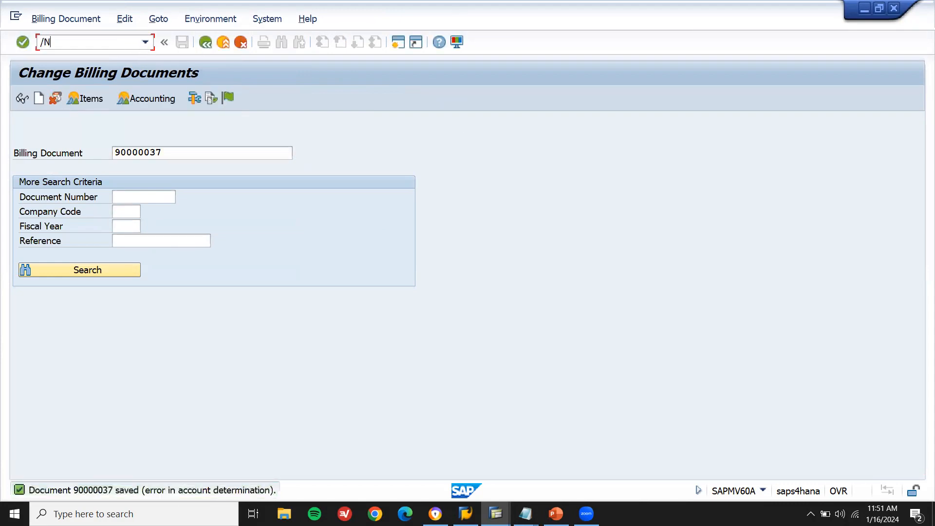
key(Enter)
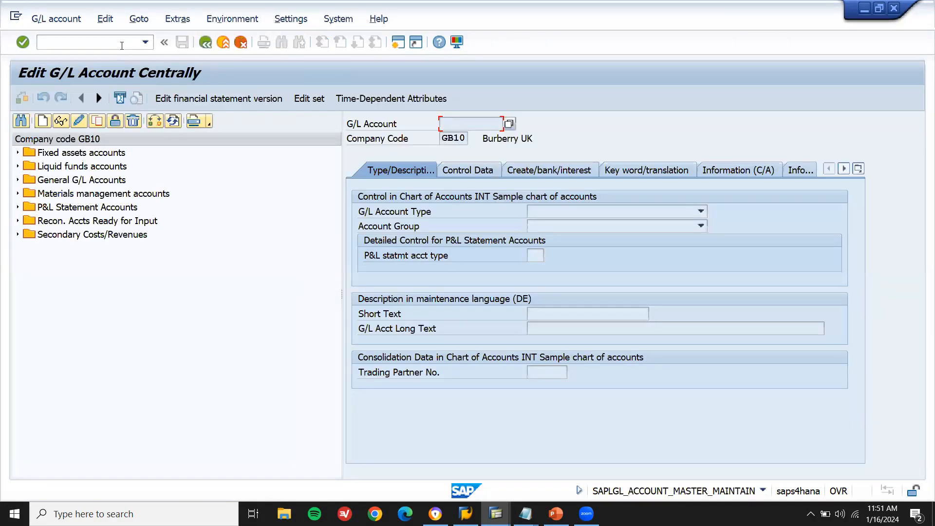
mouse_move(16, 219)
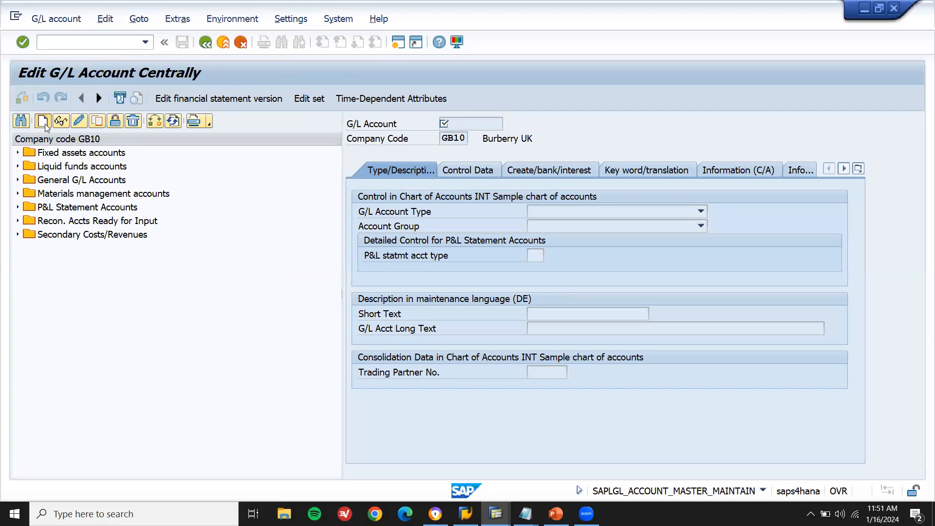
click(42, 121)
text(800002)
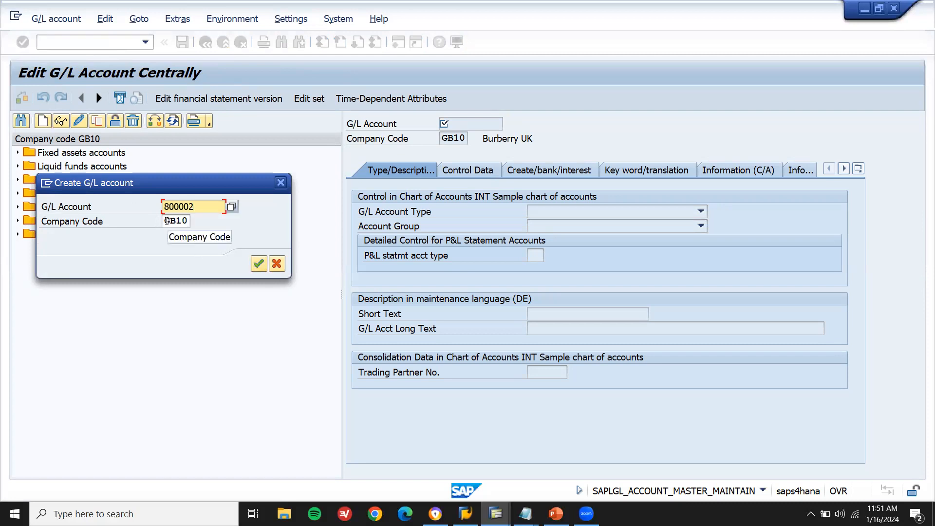
click(174, 221)
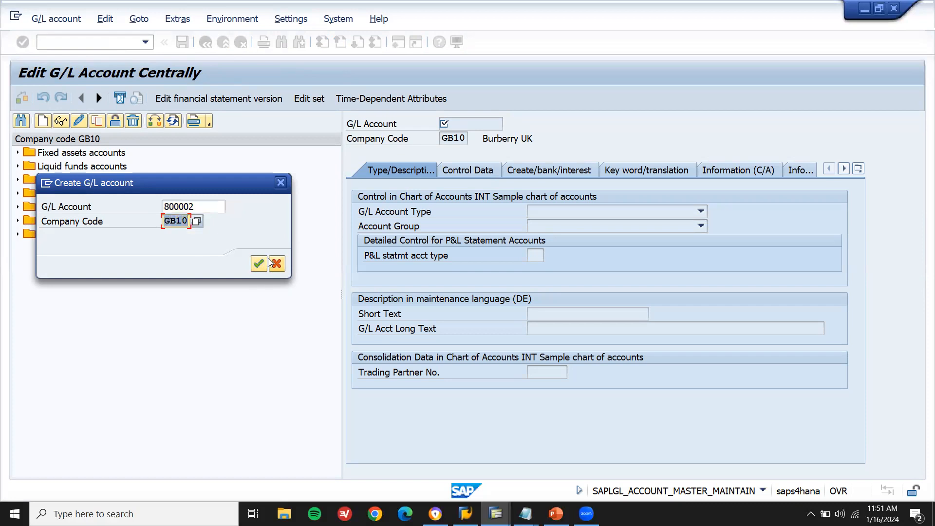
Step: Make account 800002 a Nonoperating Expense or Income account in group General G/L Accounts
click(258, 263)
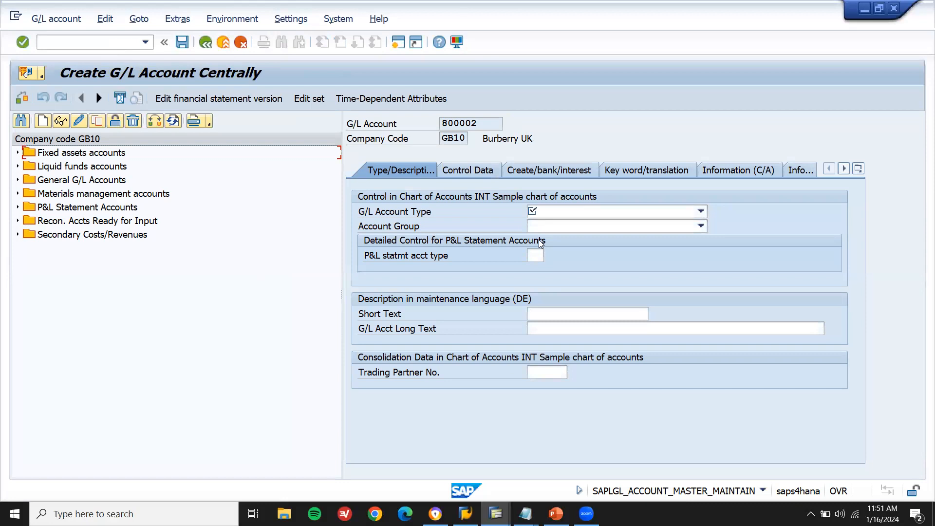
click(701, 211)
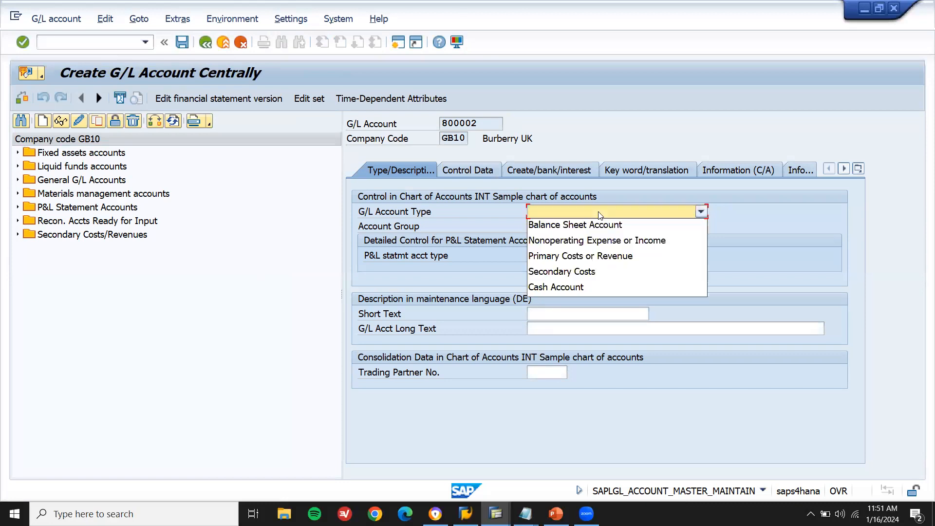
mouse_move(601, 241)
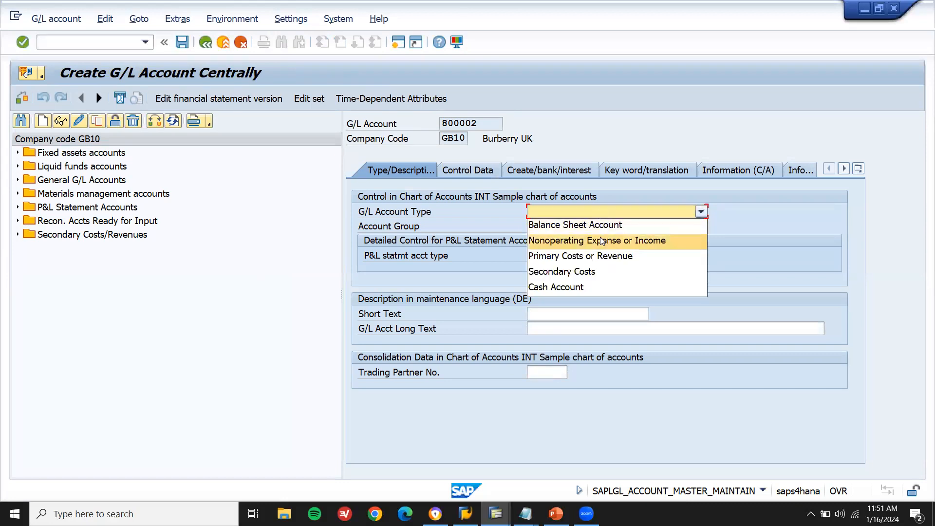
click(598, 240)
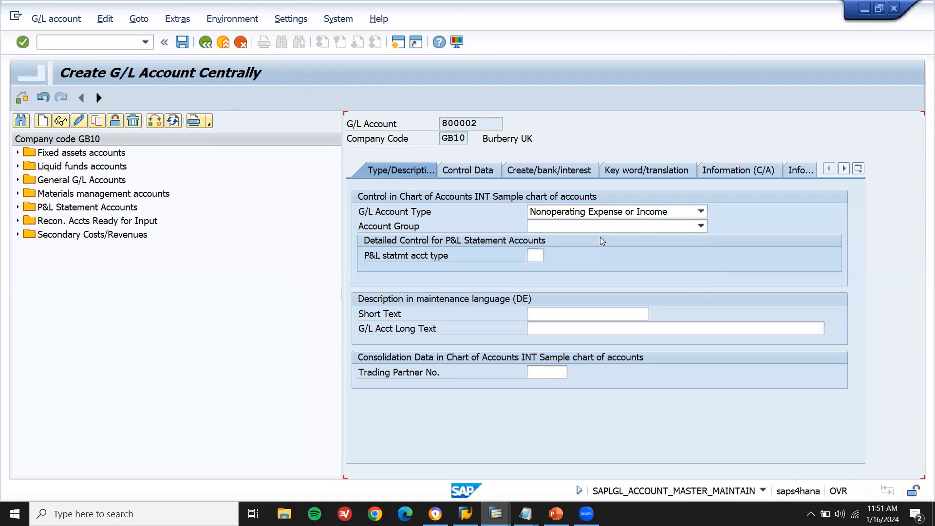
click(614, 211)
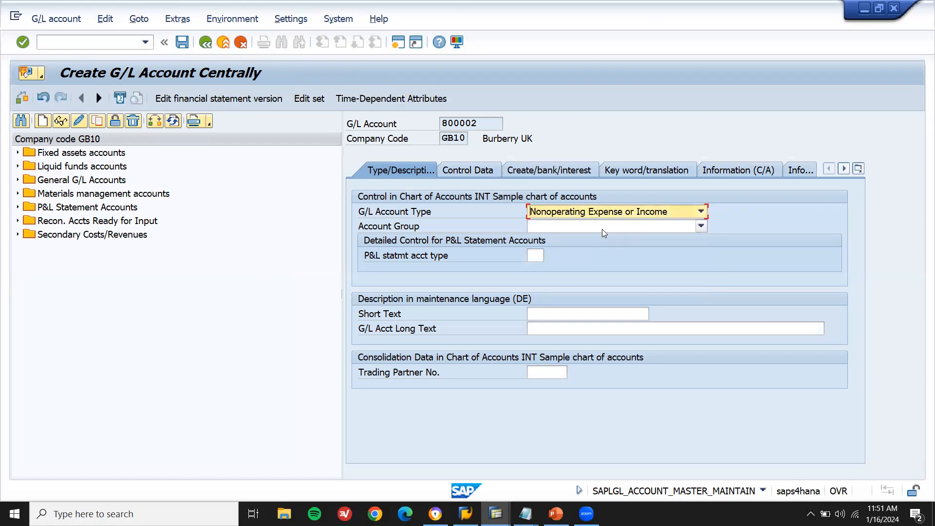
click(700, 226)
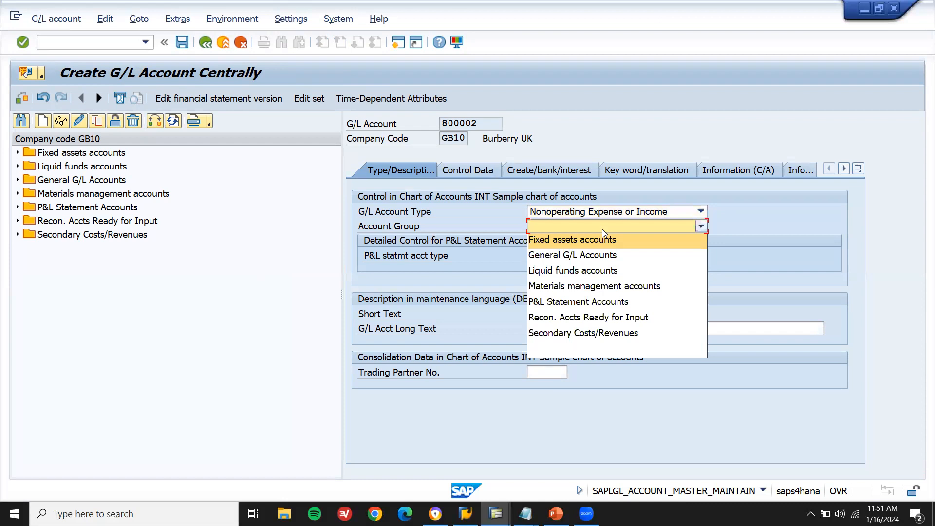
click(572, 254)
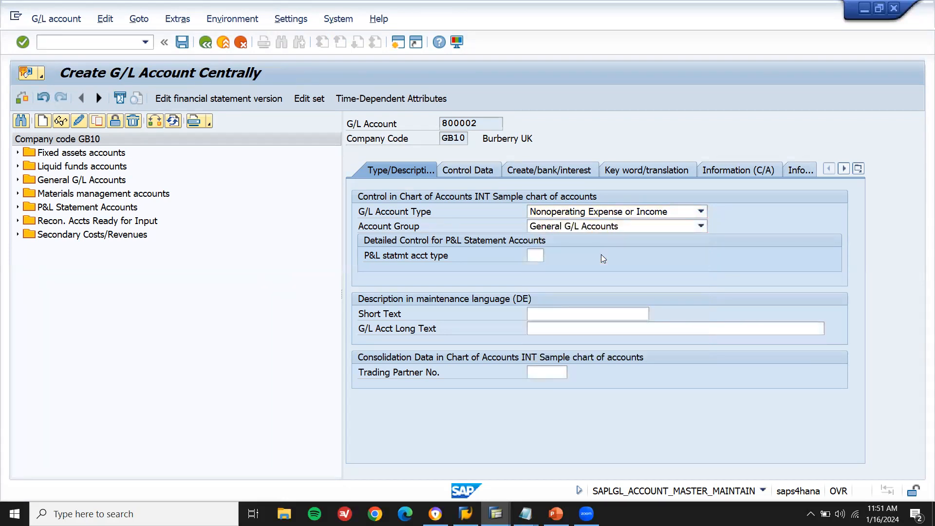
Step: Set P&L statement account type X and enter SALES REVENUE short and long texts
click(534, 256)
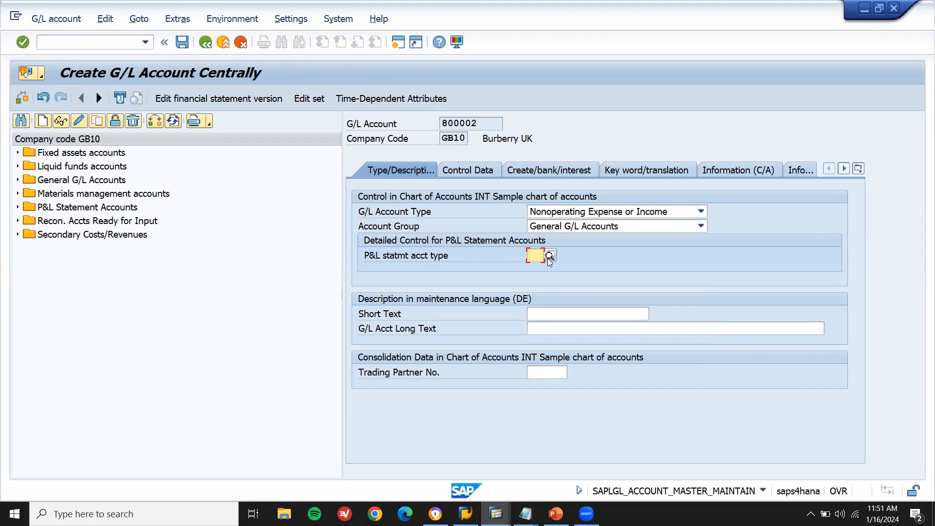
click(546, 256)
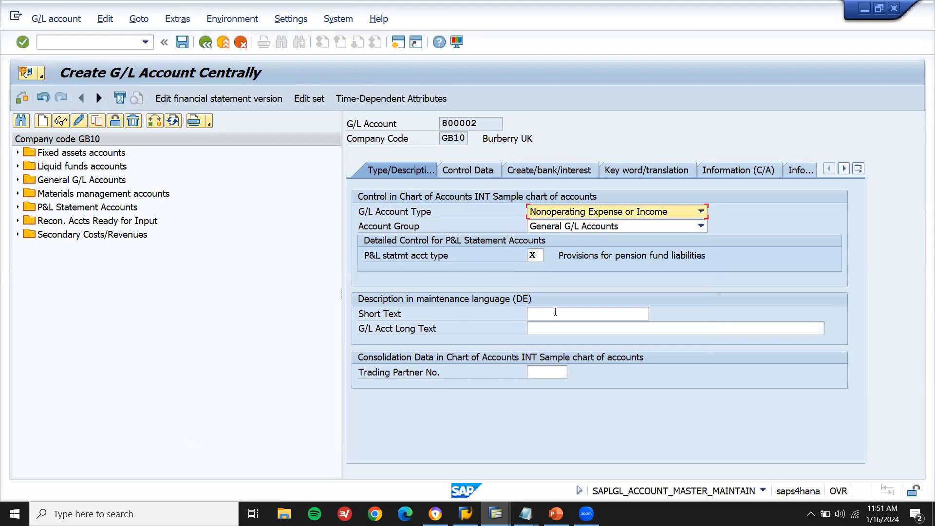
text(SALES REVEN)
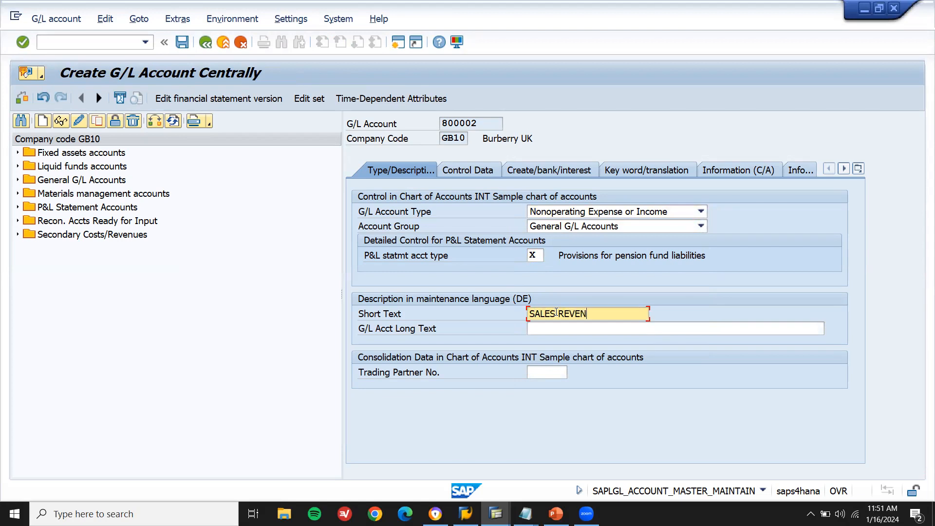
text(UE)
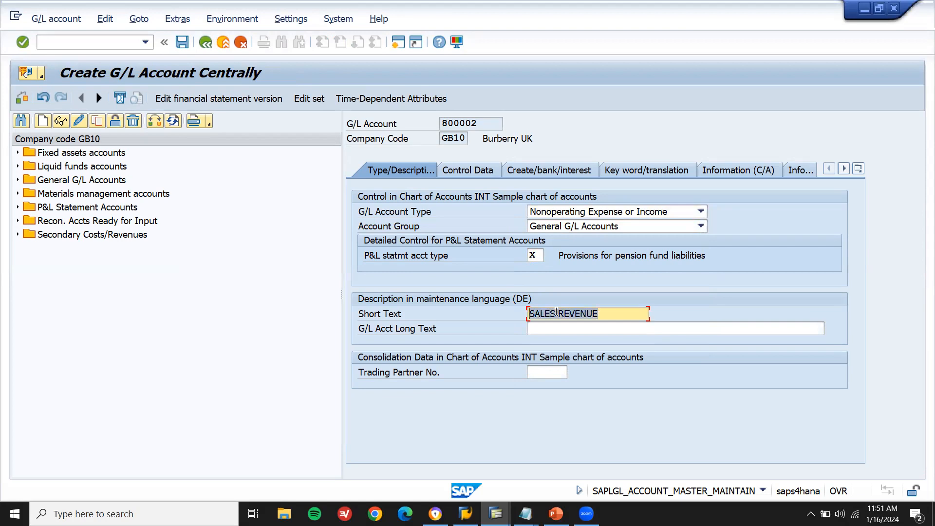
text(SALES REVENUE)
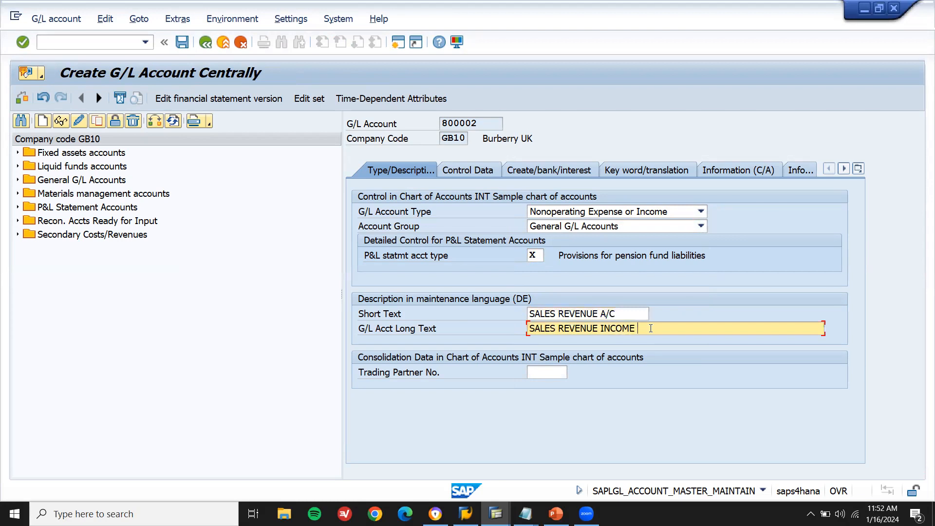
text(A/C)
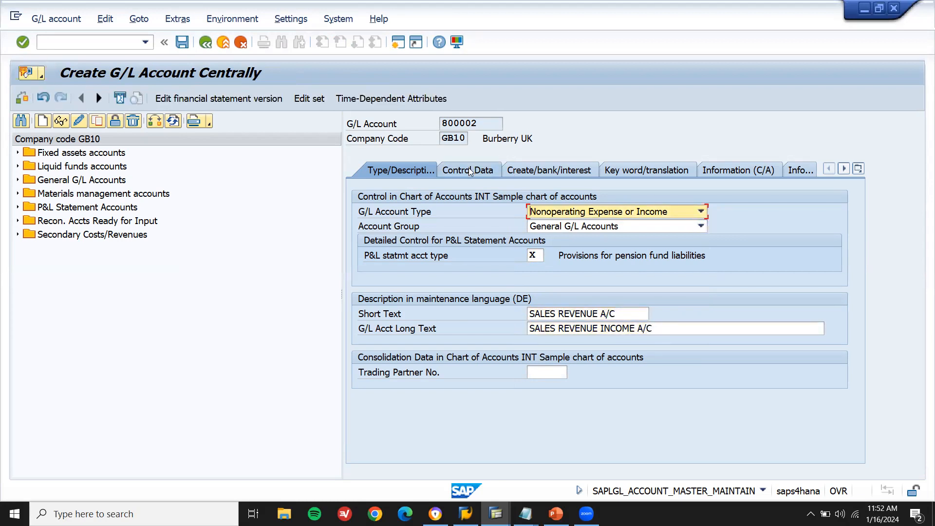
Step: Set control data to tax category + (output tax only) and sort key 001
click(469, 170)
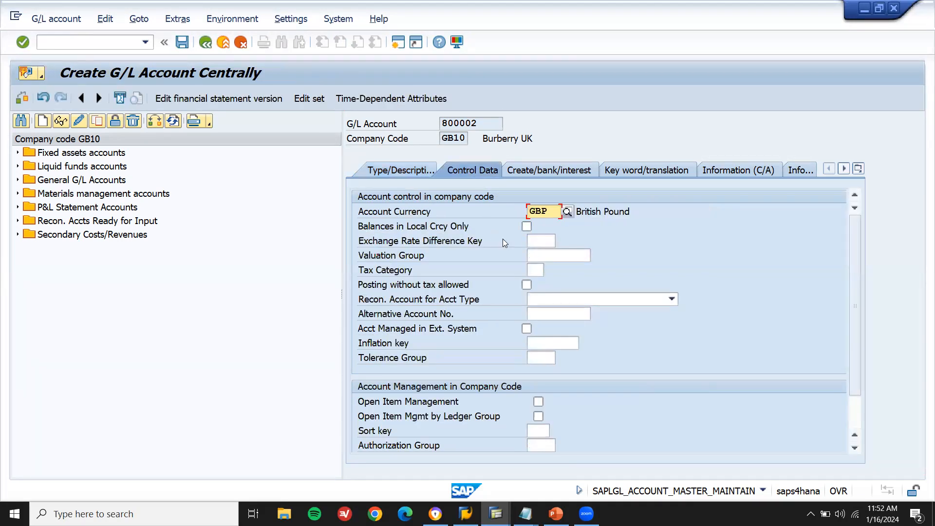
click(535, 270)
text(+)
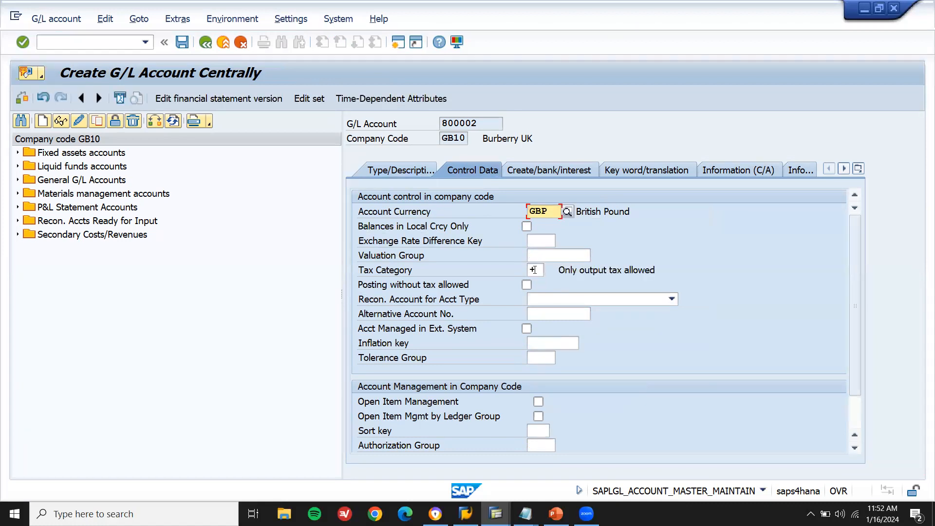
click(540, 431)
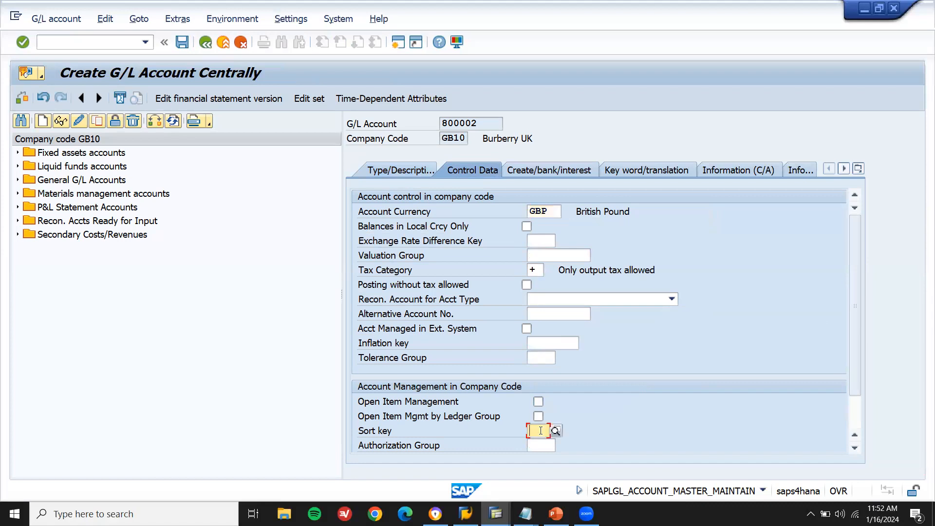
text(001)
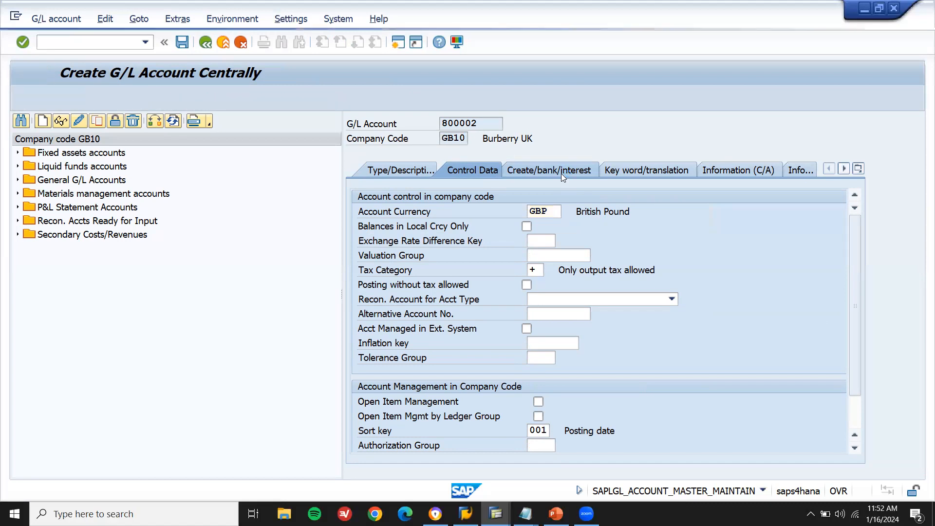
click(554, 170)
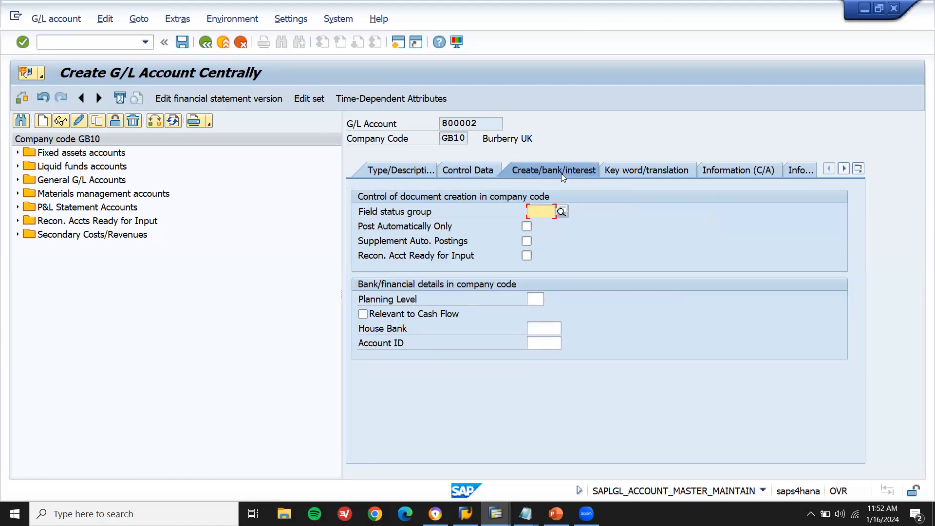
Step: Enter field status group G029, save account 800002, and exit to SAP Easy Access
text(G029)
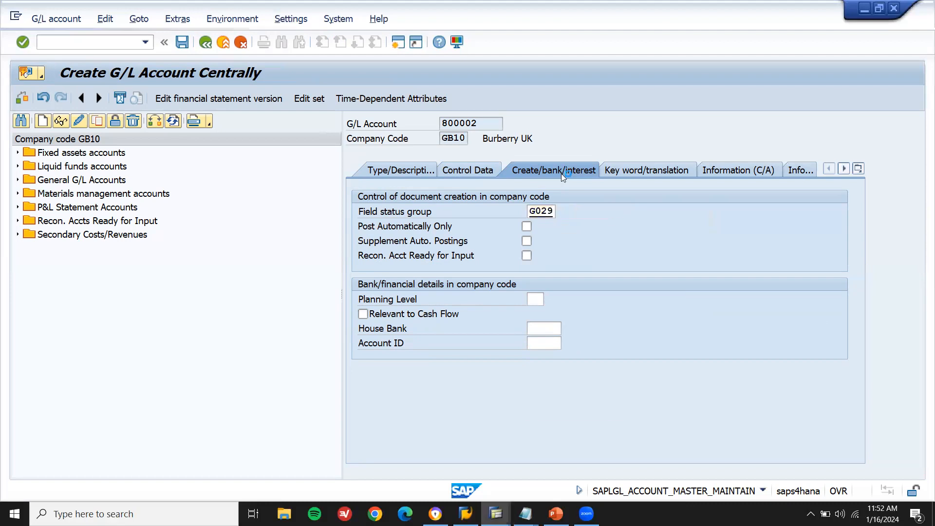
click(541, 211)
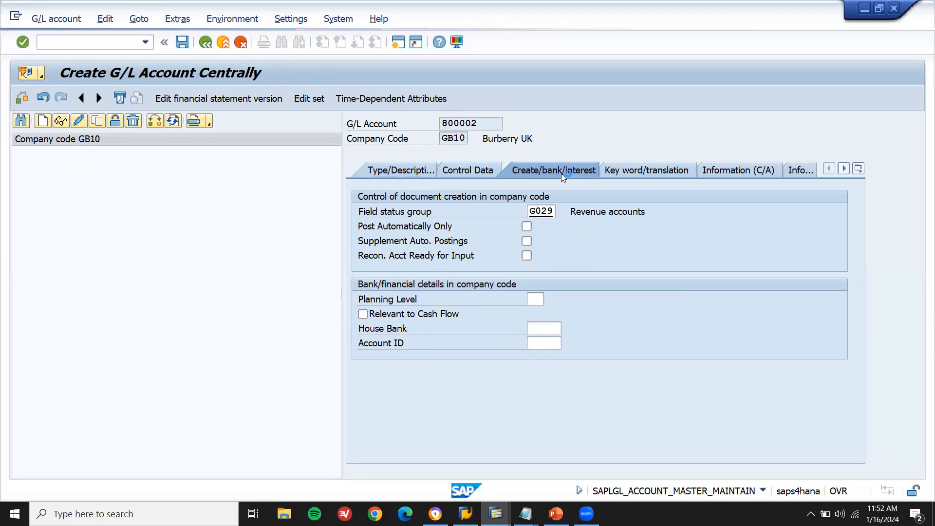
click(182, 42)
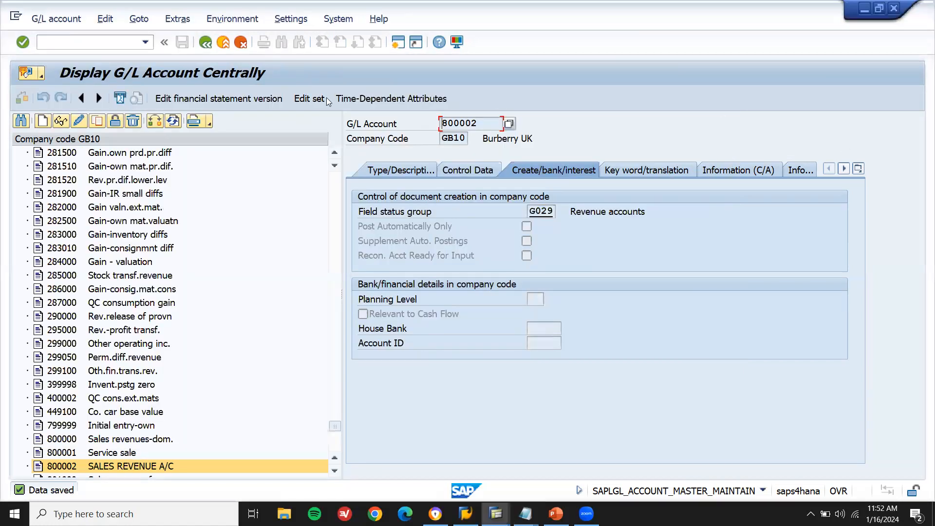
mouse_move(222, 43)
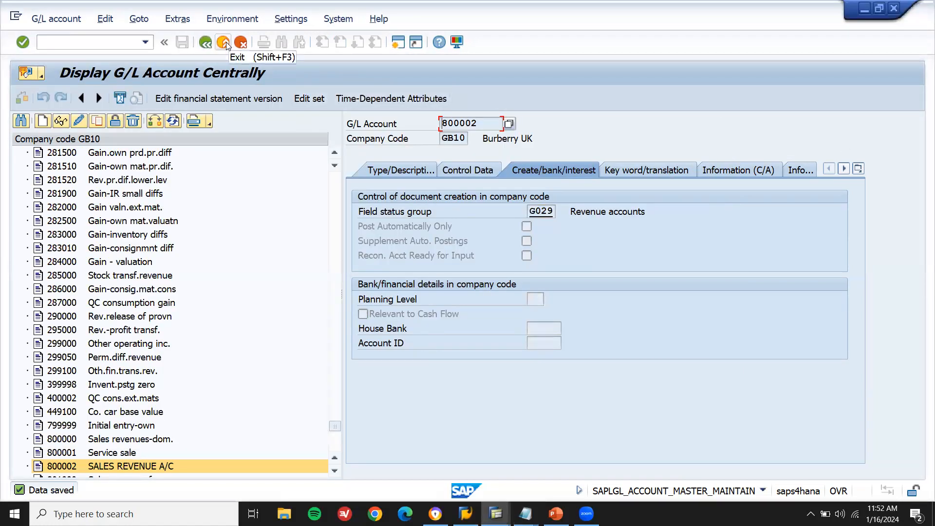
click(223, 43)
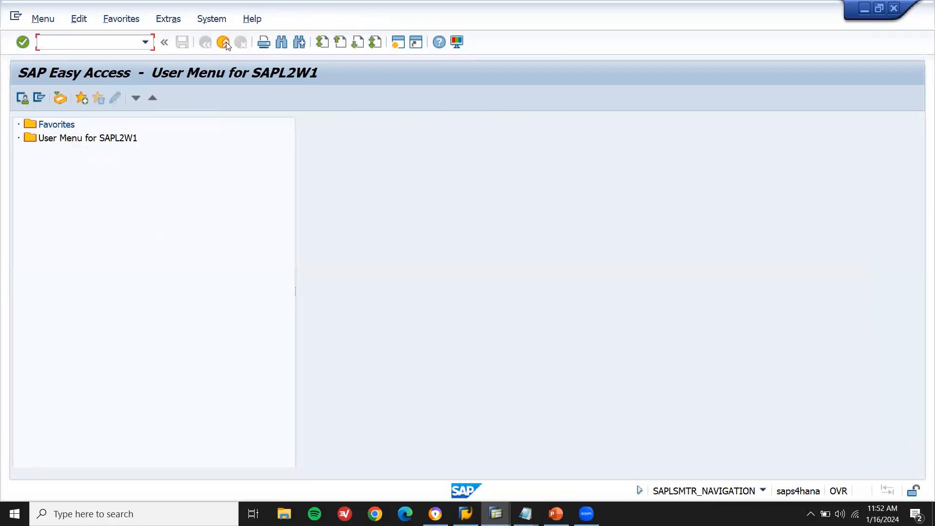
Step: Open VKOA's General table 004 and begin a new entries screen
text(VKOA)
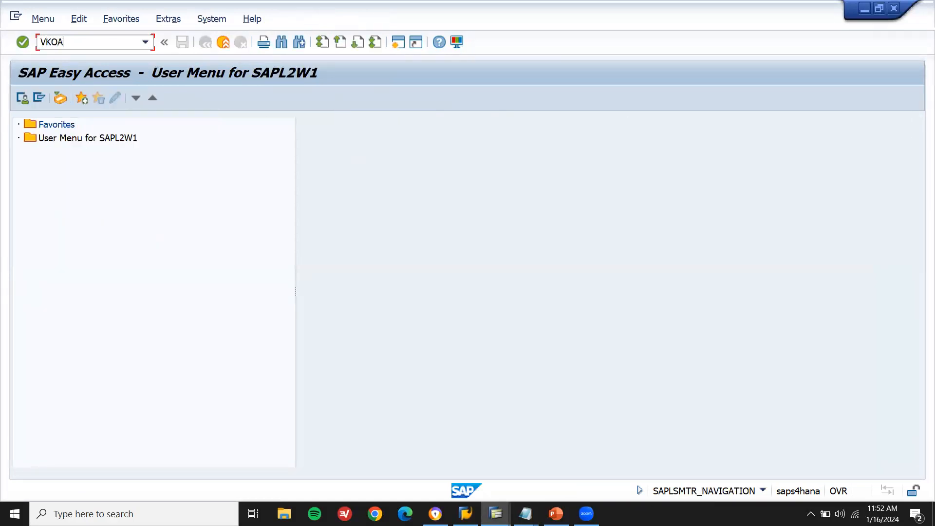
key(Enter)
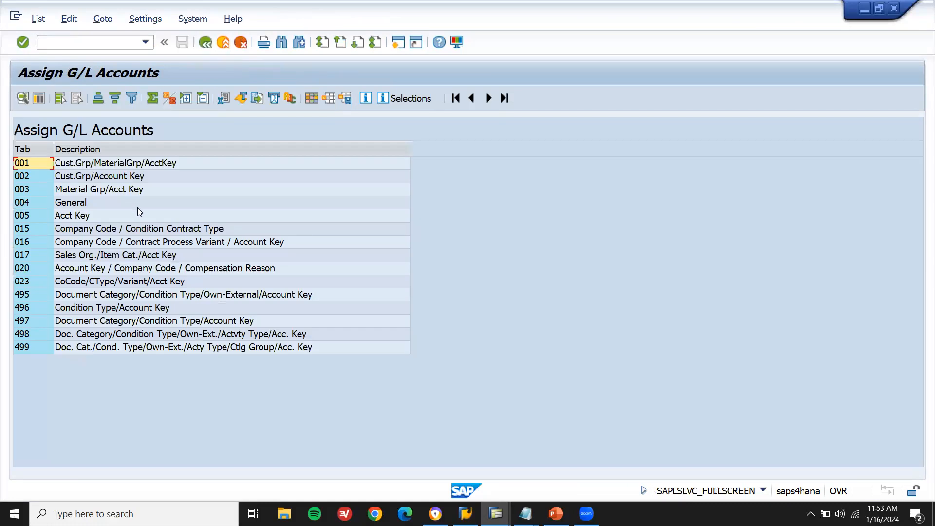
double_click(70, 202)
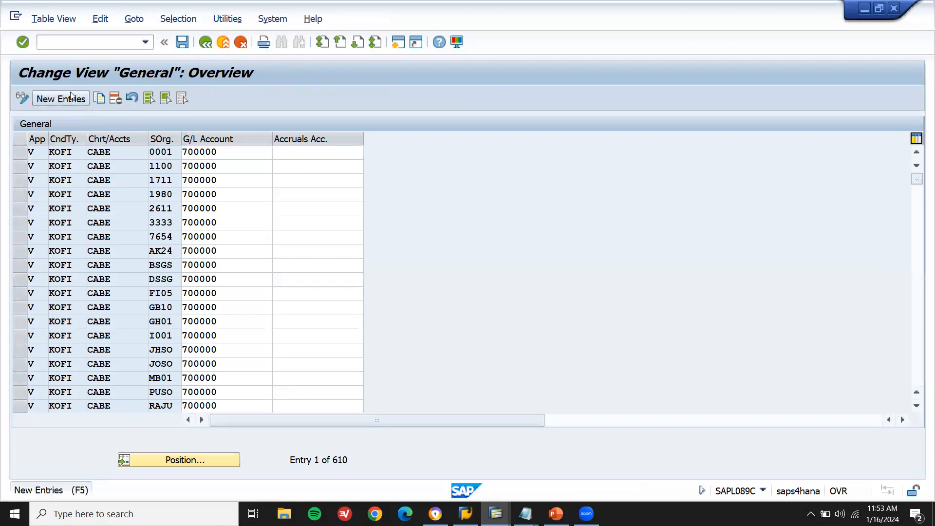
click(60, 99)
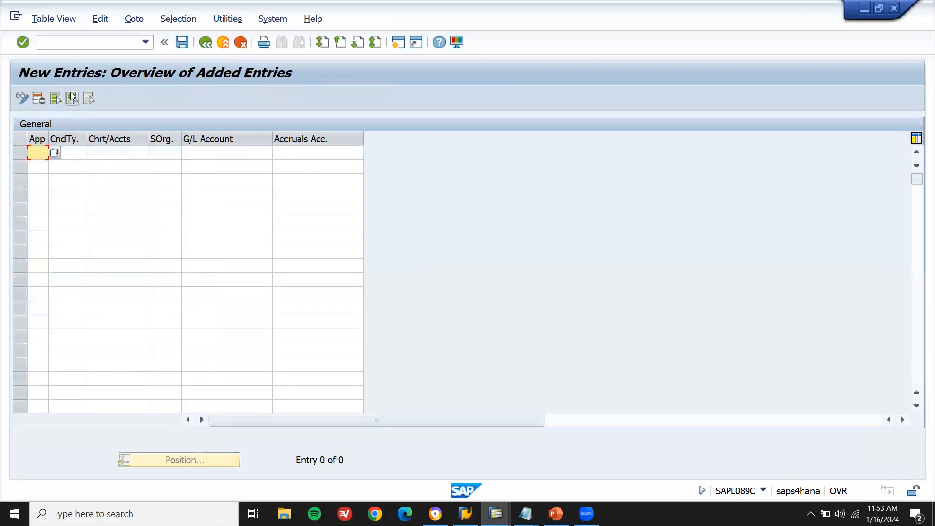
Step: Fill the new row with V, KOFI, chart INT, sales org LD01 and G/L account 800002
text(V)
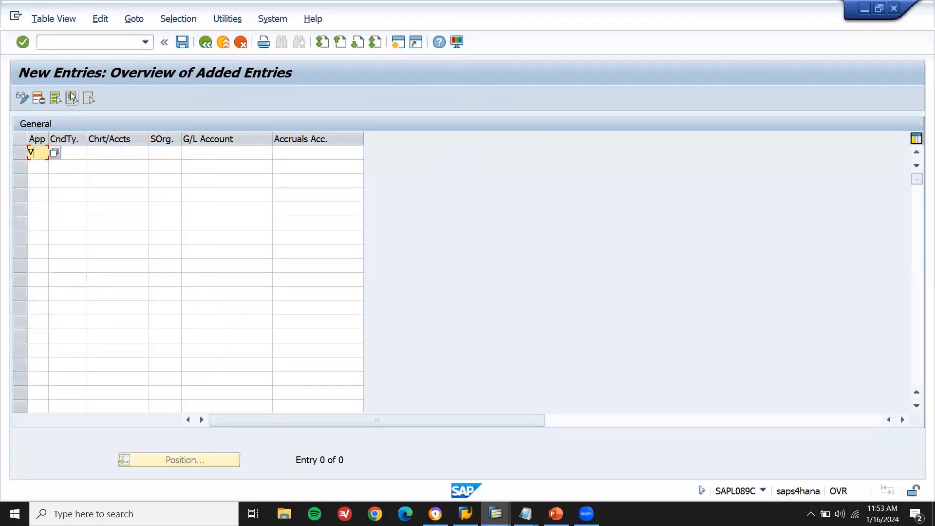
click(66, 152)
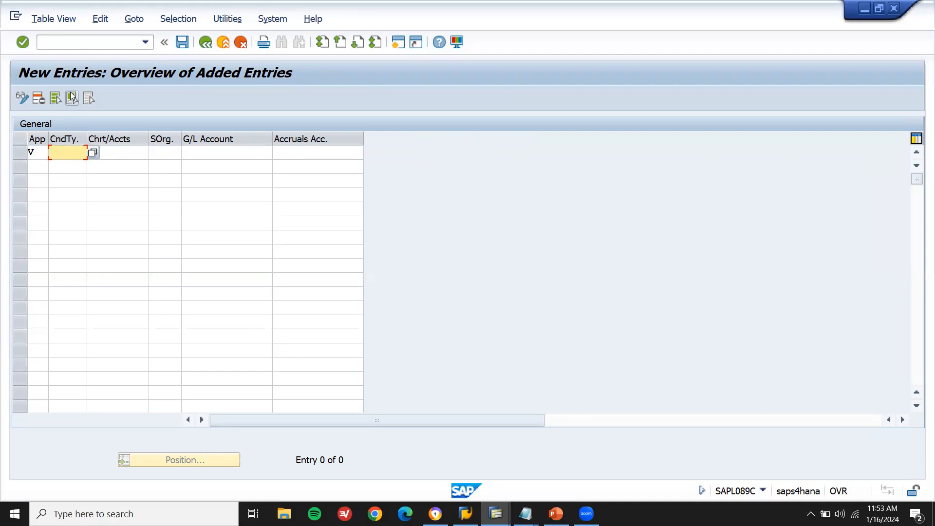
text(KOFI)
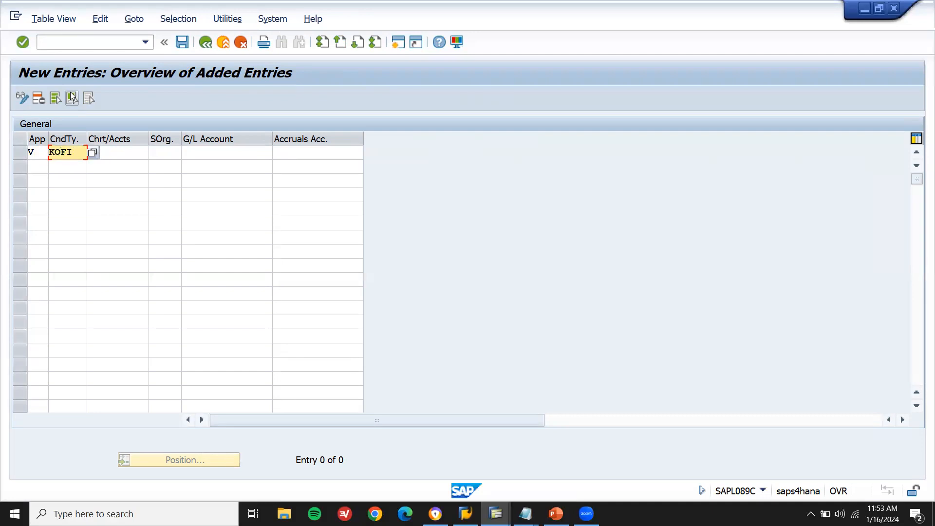
click(117, 152)
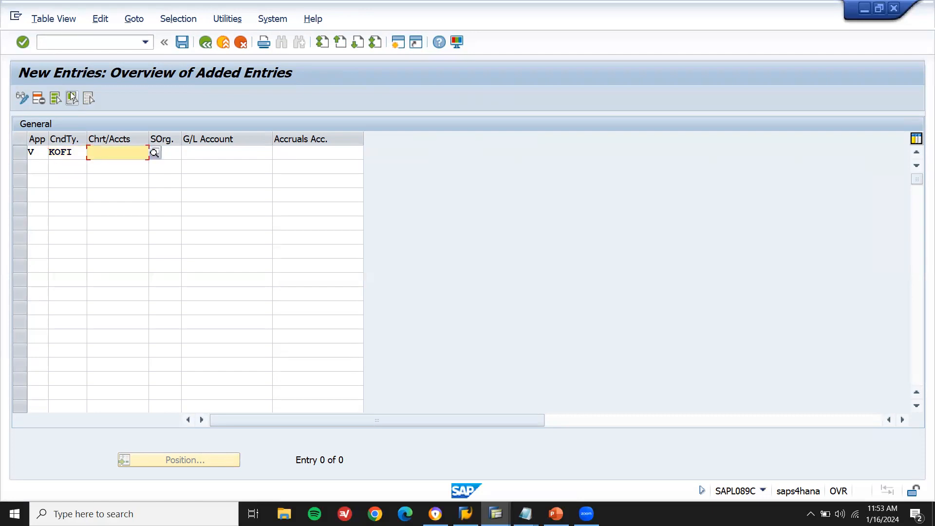
text(INR)
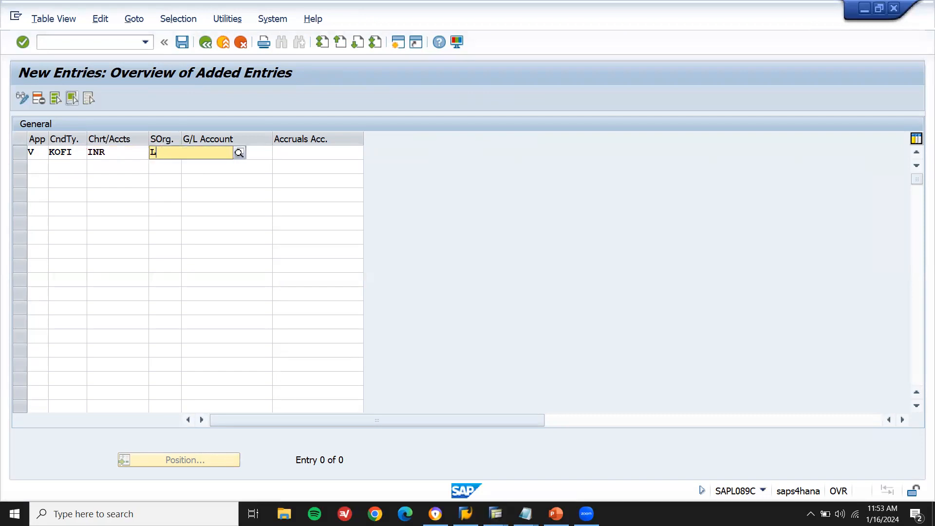
text(D01)
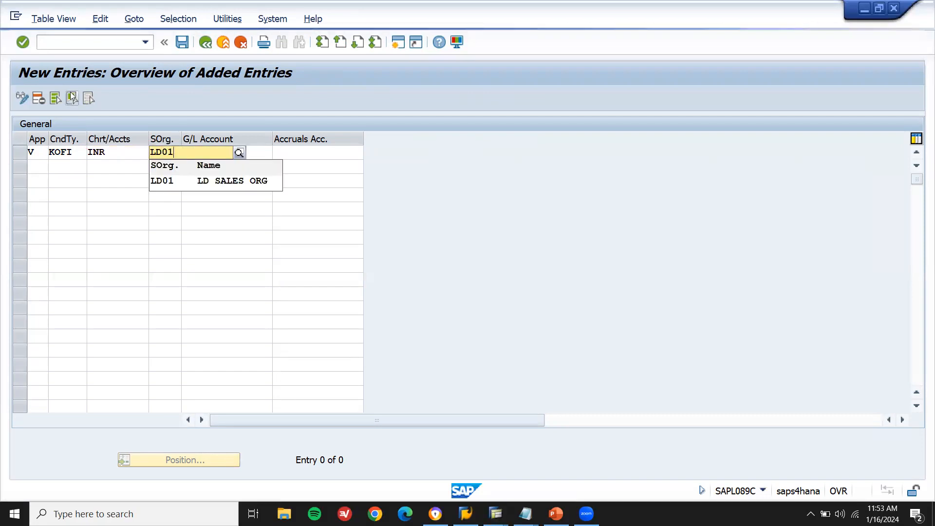
click(162, 180)
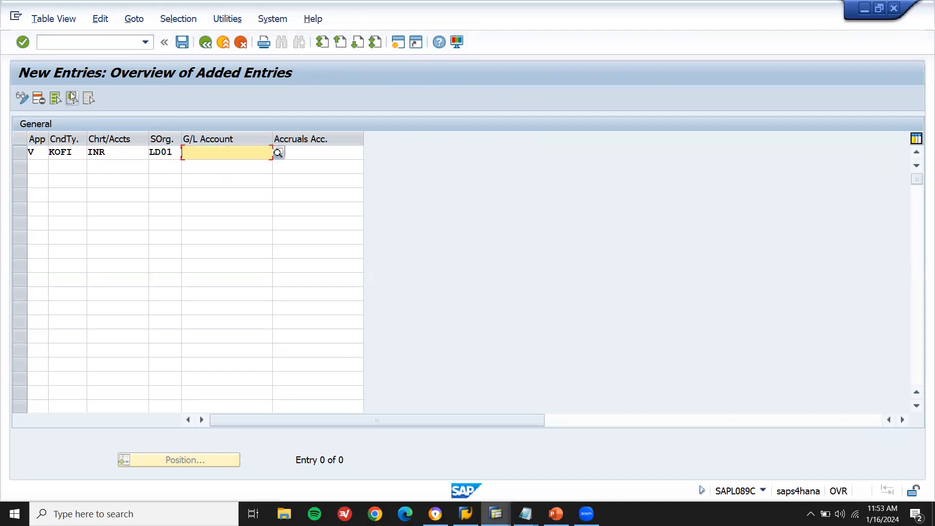
text(800002)
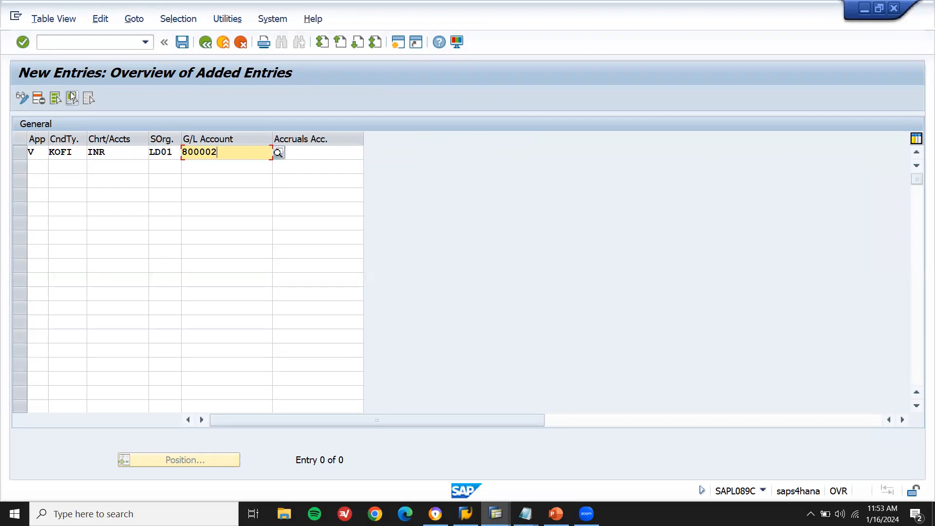
key(Enter)
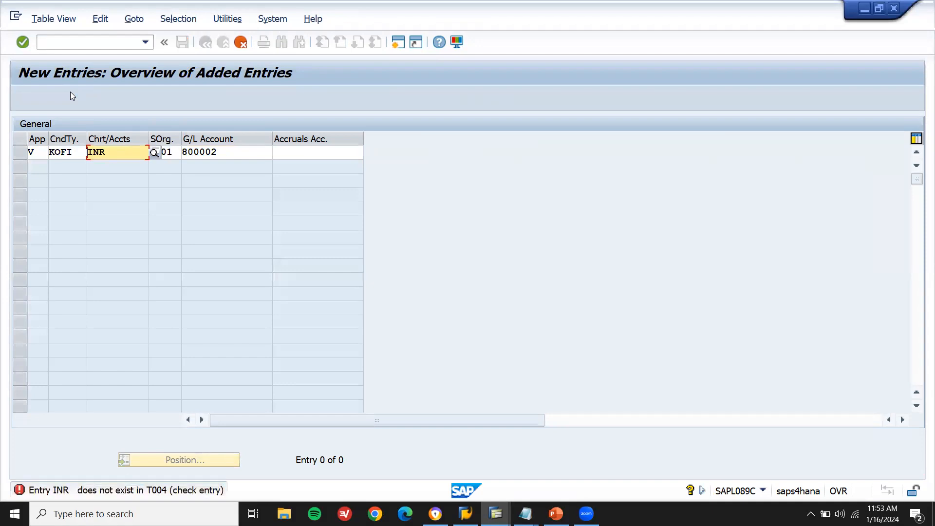
text(INT)
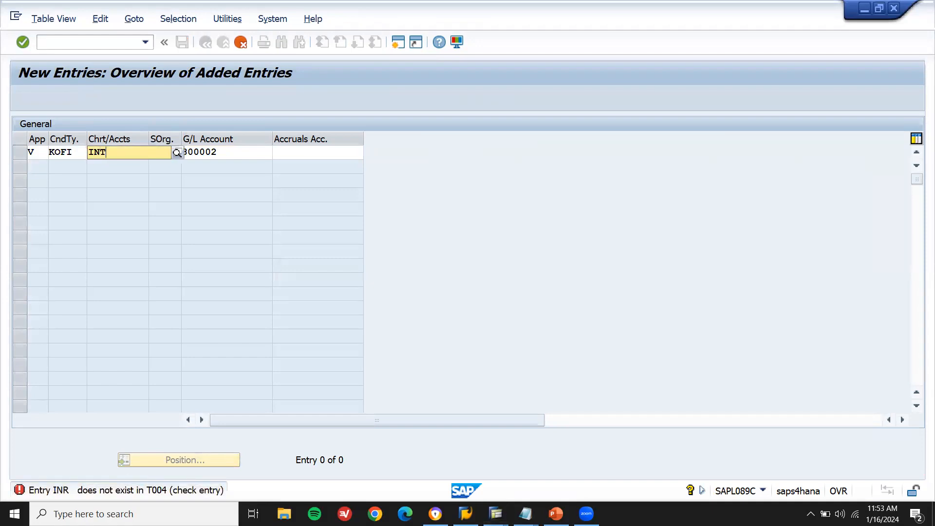
Step: Save the assignment under a customizing request and go back to the main menu
click(177, 152)
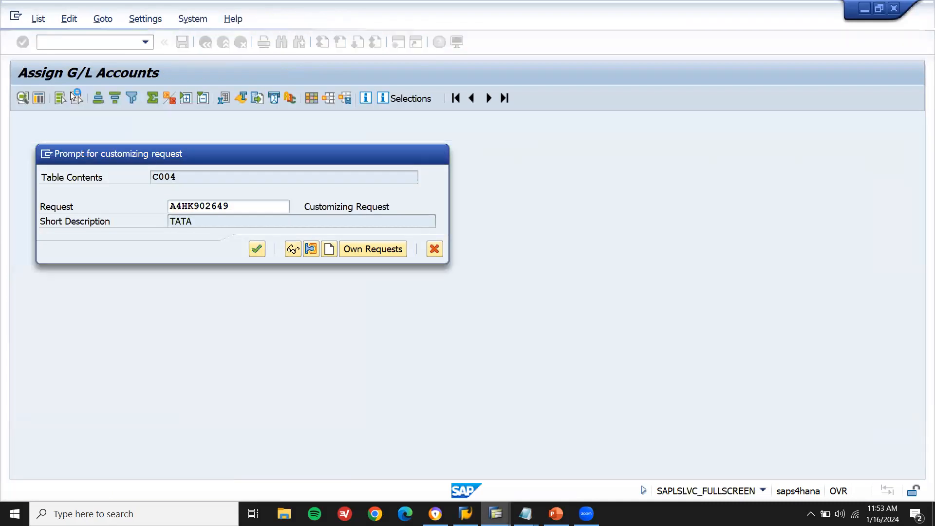
click(257, 249)
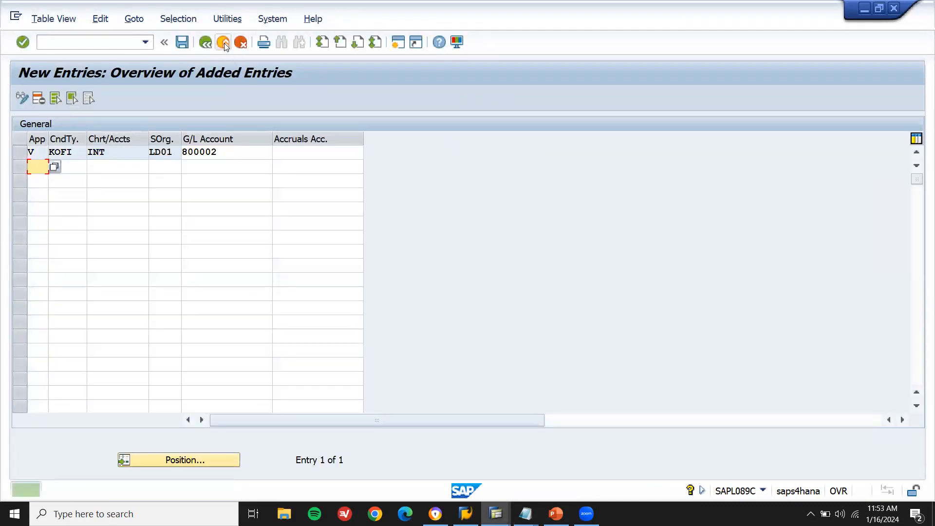
click(223, 43)
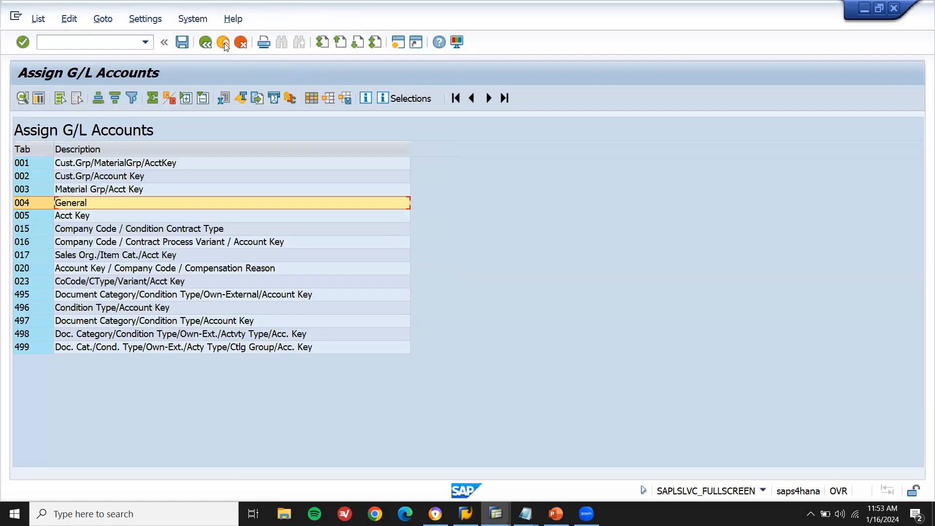
click(224, 43)
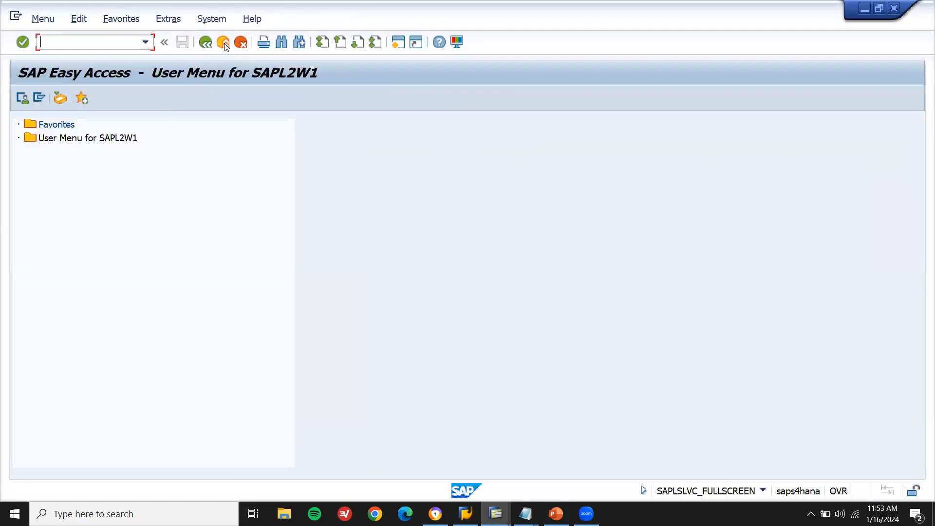
text(VF02)
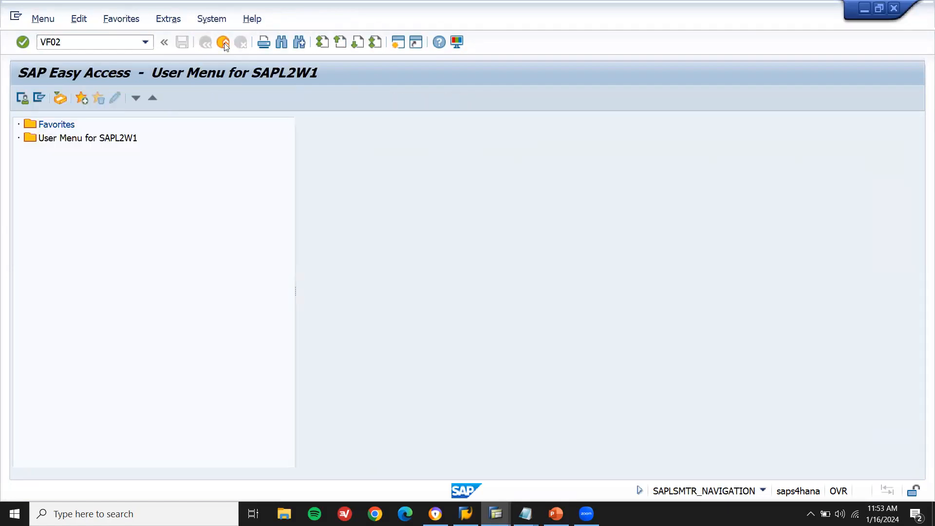
key(Enter)
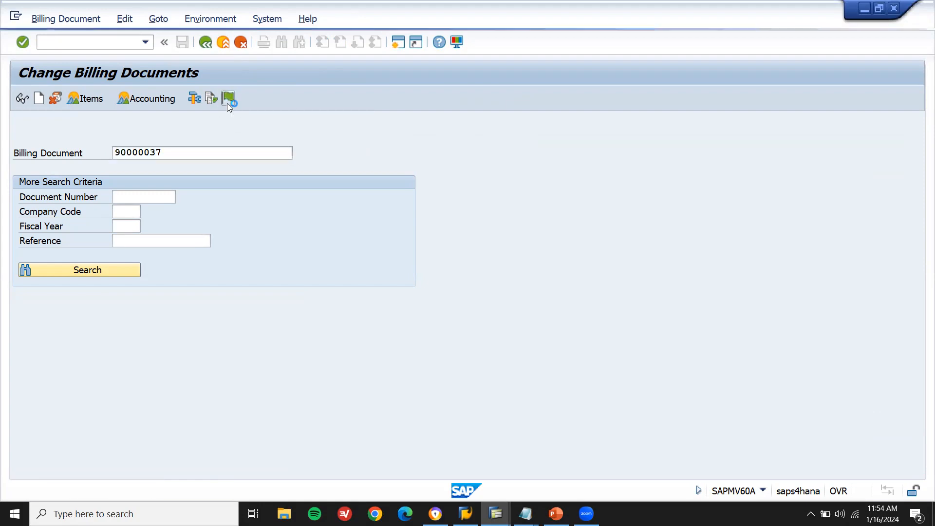
click(228, 99)
text(V)
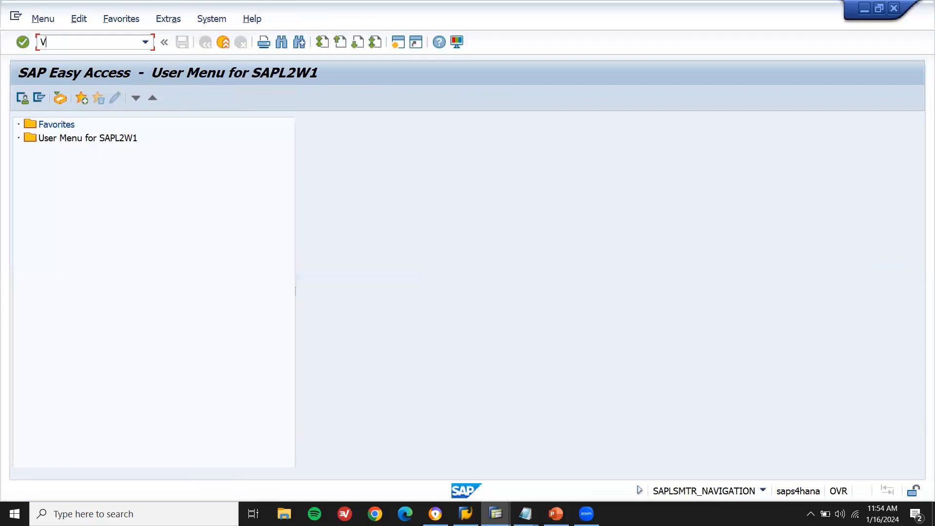
Step: Start a standard order for customer 83 and enter material 1233
key(Enter)
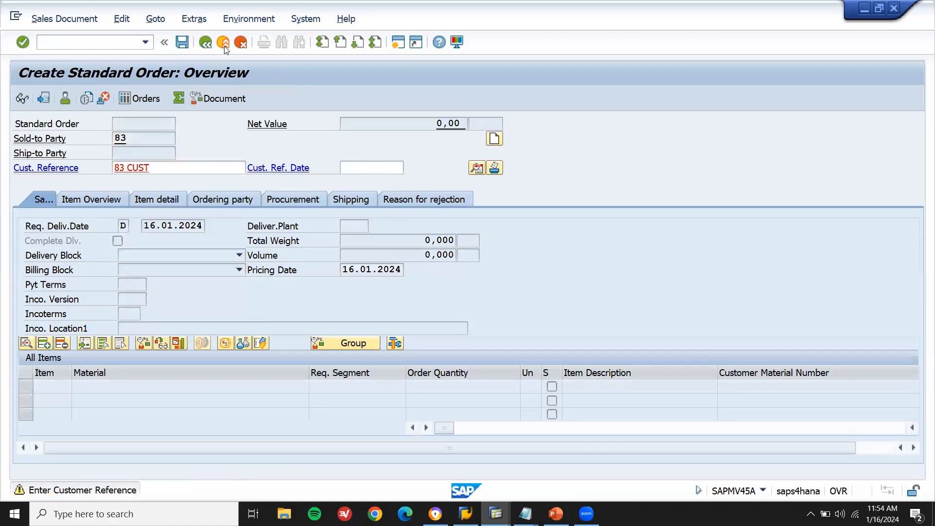
key(Enter)
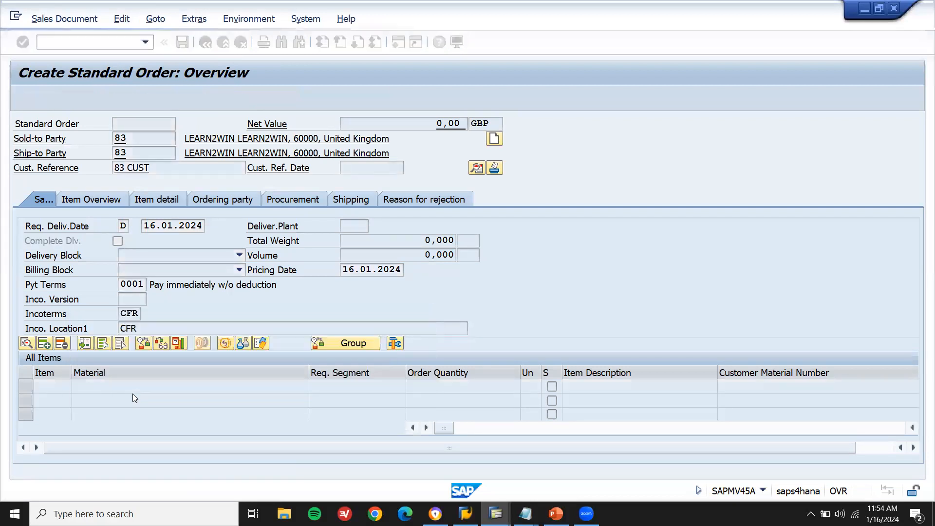
text(1233)
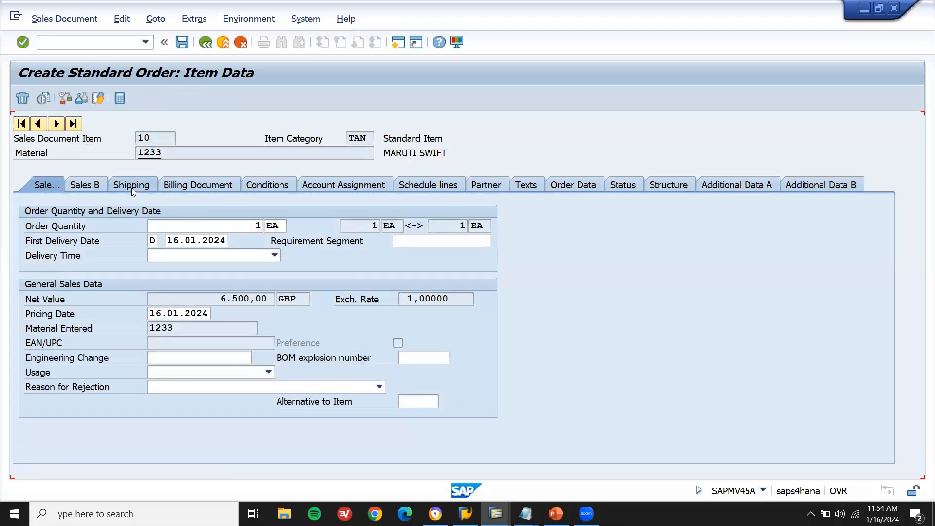
Step: Give the item storage location LD03 and net weight 1000, then save order 236
click(134, 184)
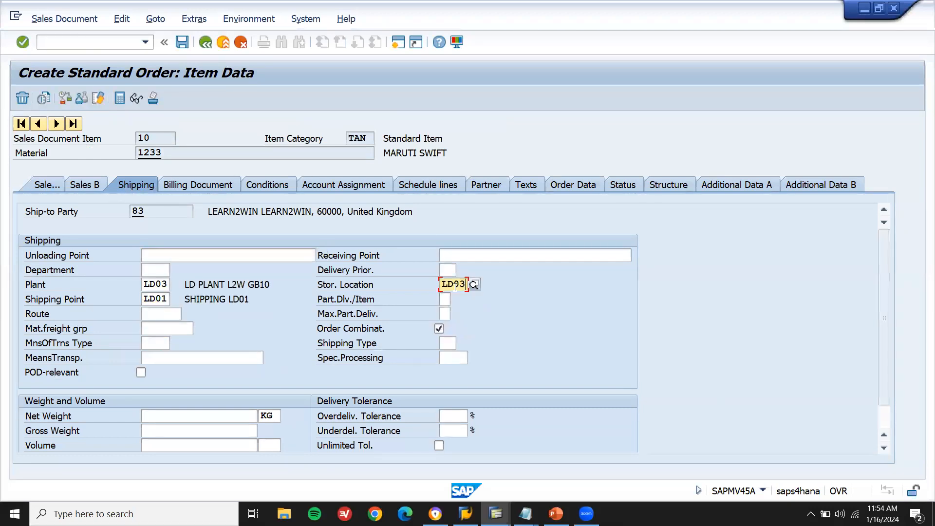
text(100)
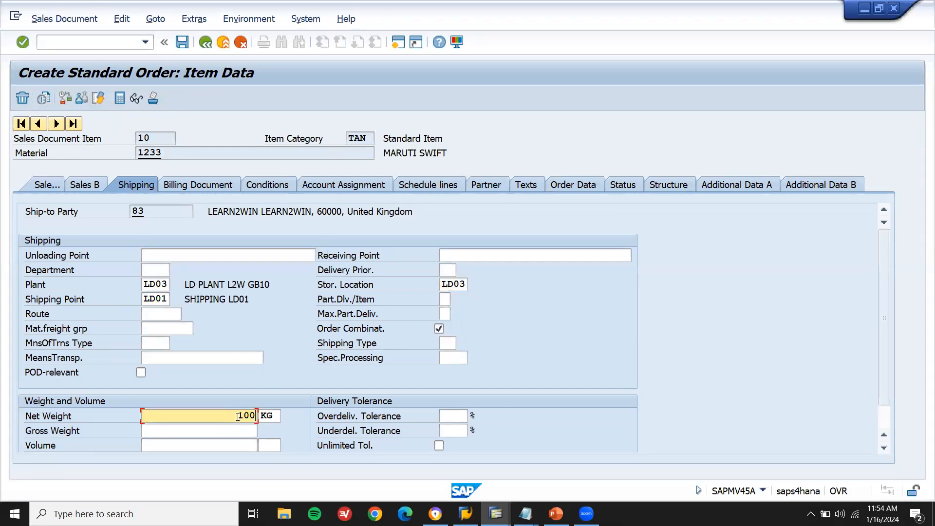
text(1000)
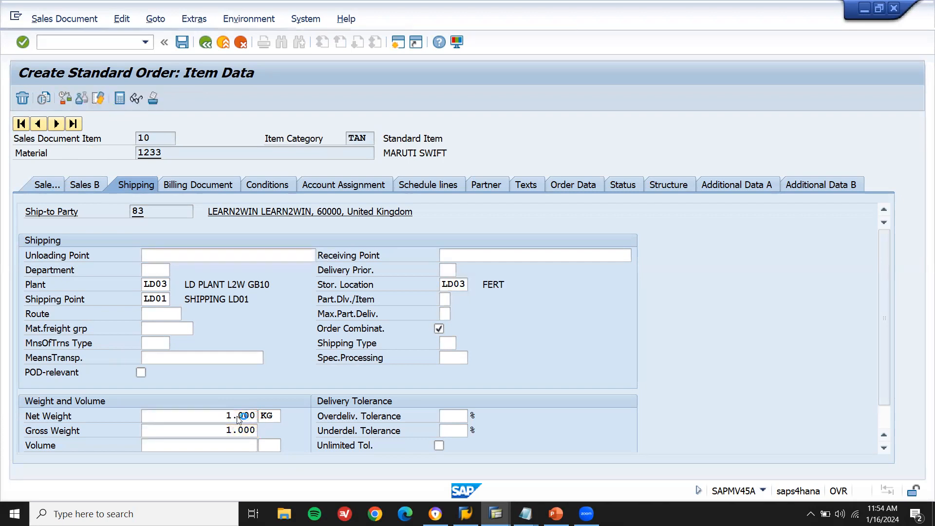
click(183, 43)
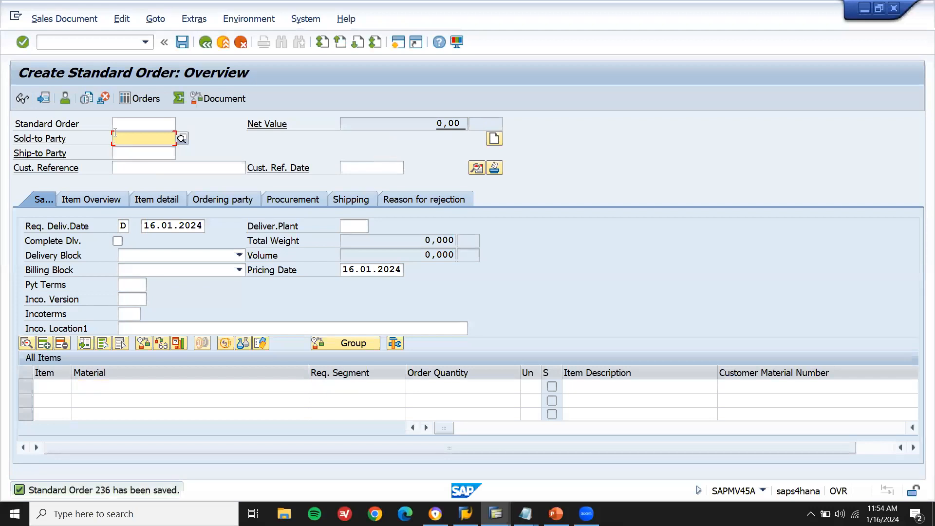
Step: Create the outbound delivery for order 236 with picked quantity 1 on item 10
click(64, 18)
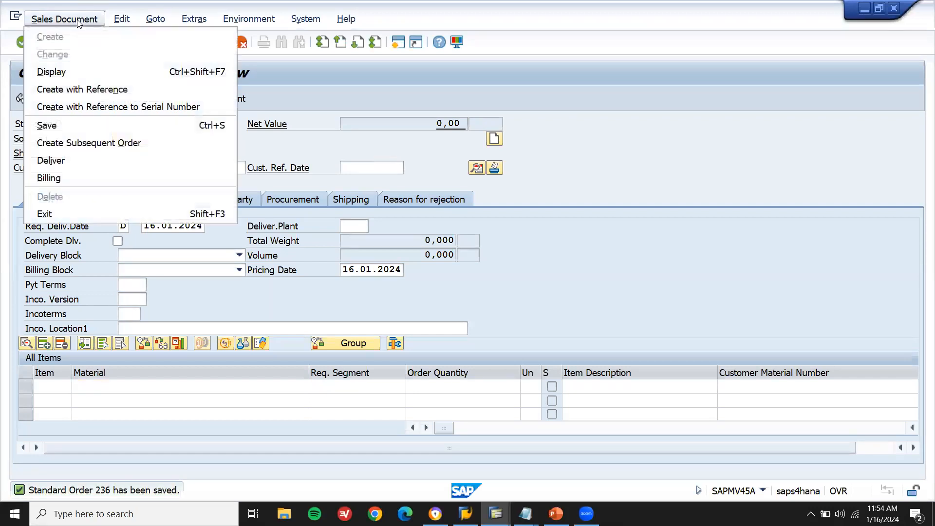
mouse_move(83, 161)
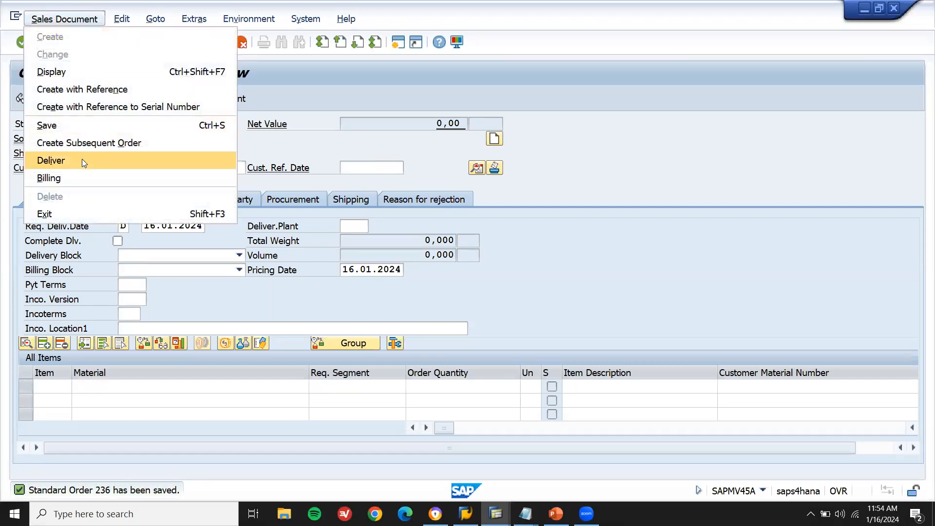
click(50, 161)
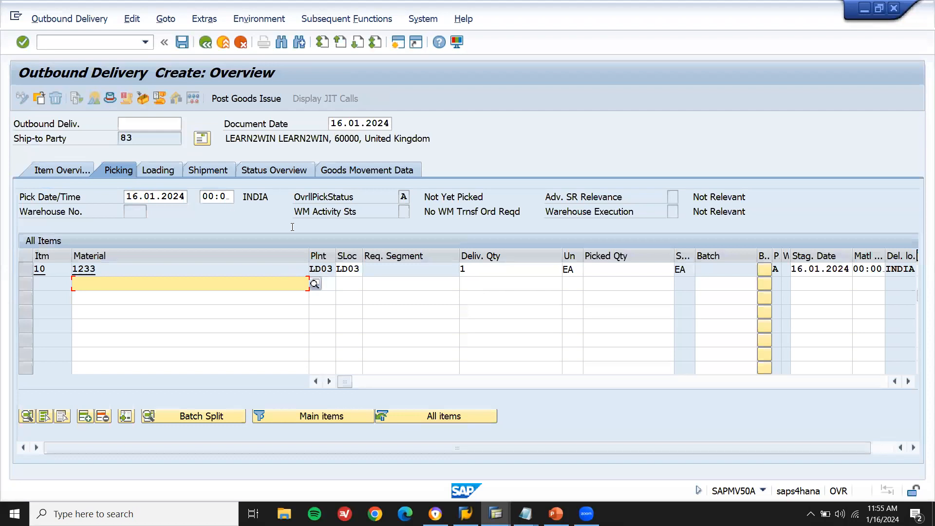
click(622, 269)
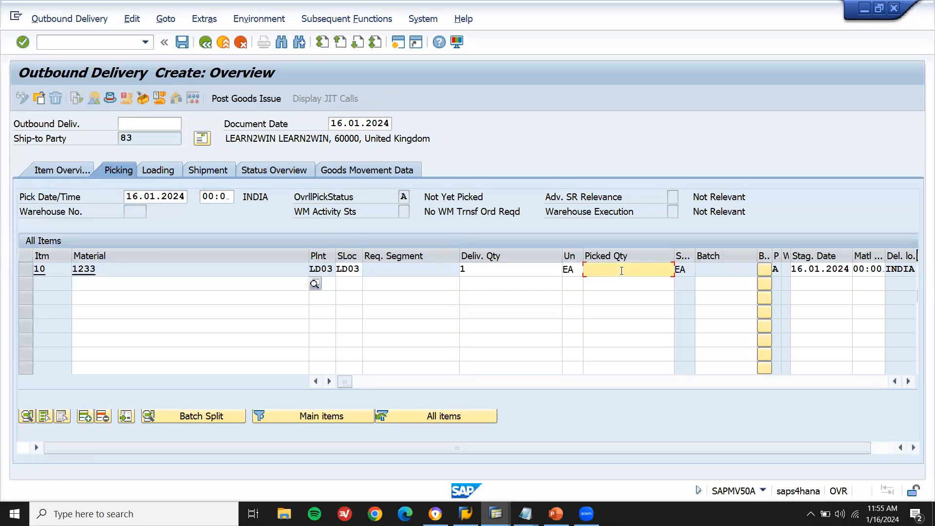
text(1)
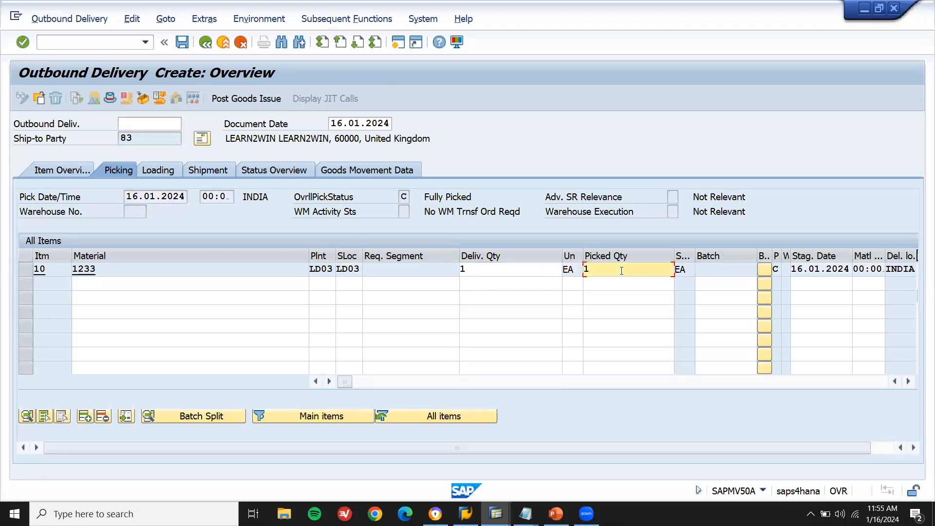
mouse_move(183, 42)
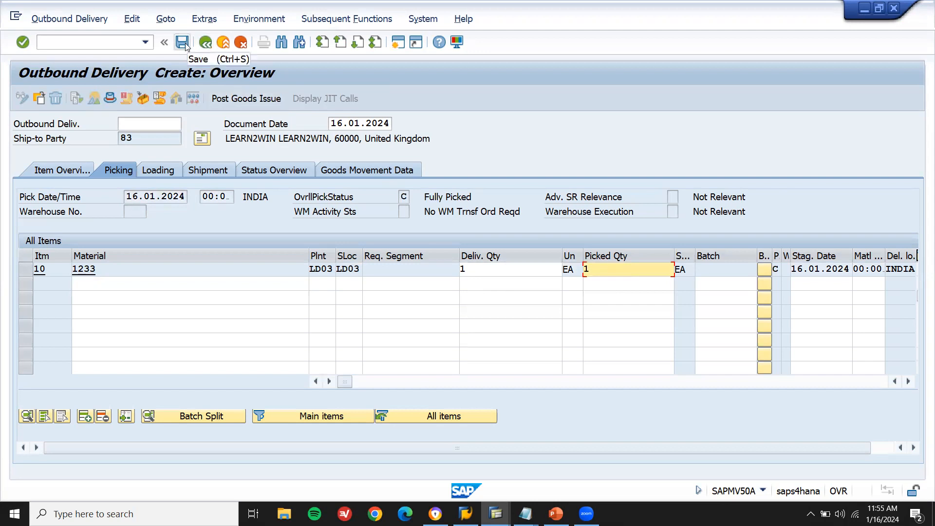
mouse_move(241, 102)
text(VF01)
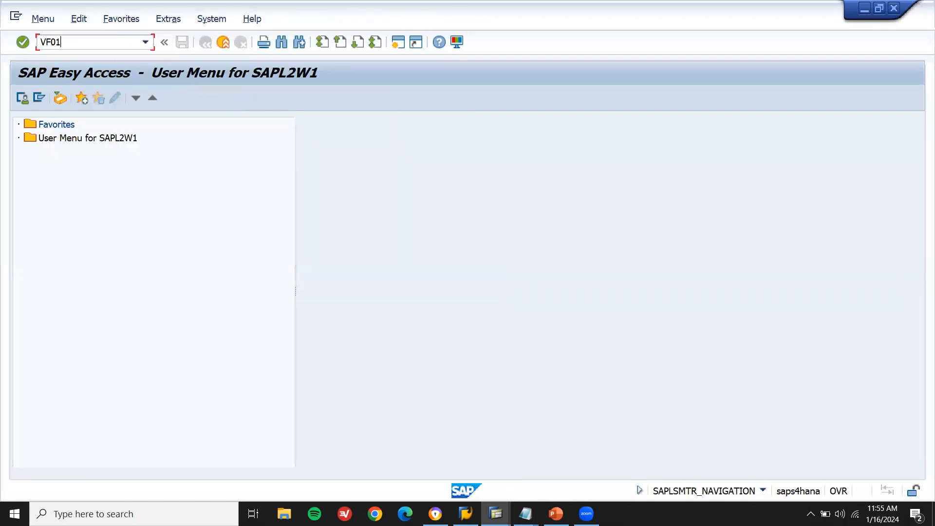
Step: Create billing document 90000038 for the delivery with VF01 and exit to the main menu
key(Enter)
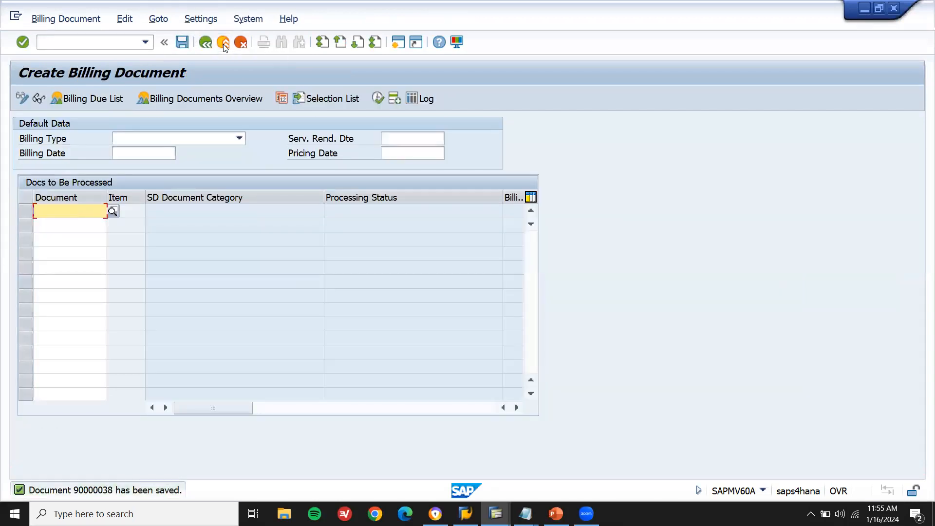
click(225, 42)
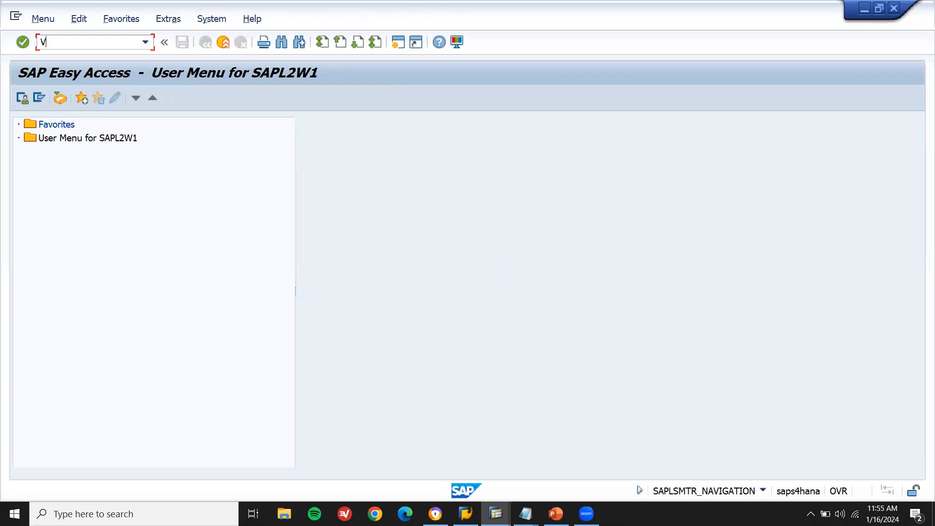
key(Enter)
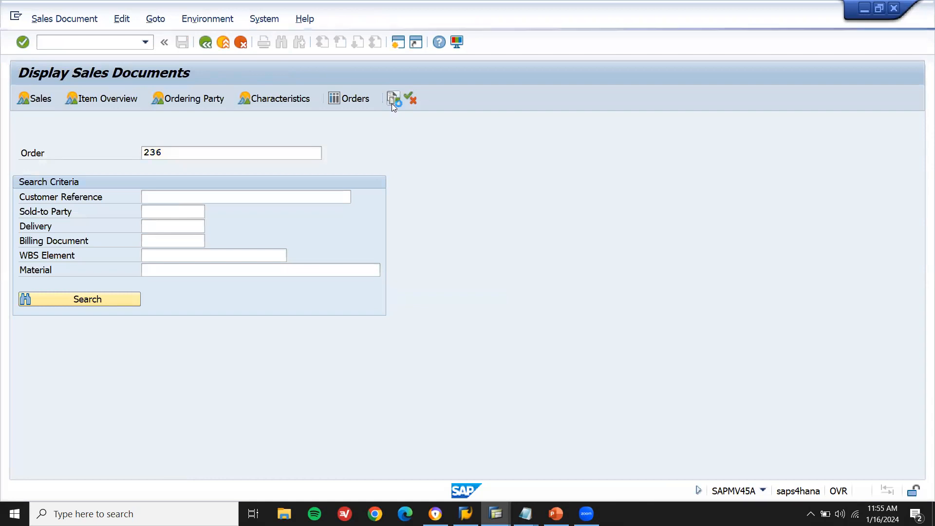
click(392, 98)
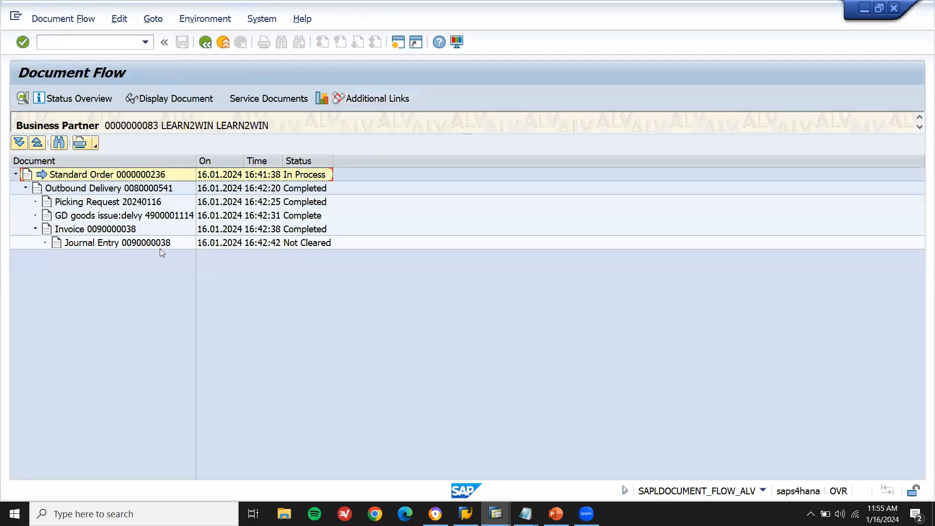
click(91, 228)
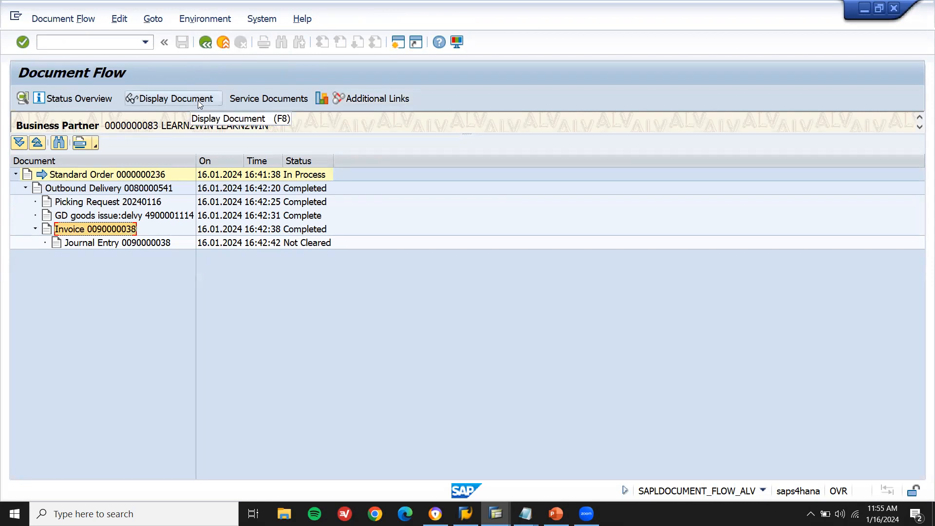
click(174, 98)
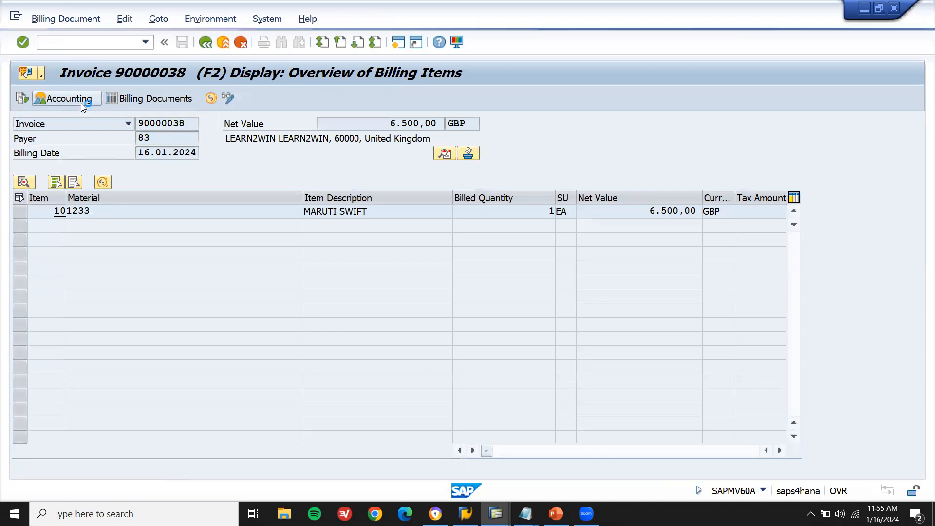
Step: Open the invoice's accounting document and check the 6.500,00 GBP revenue line on account 800002
click(67, 99)
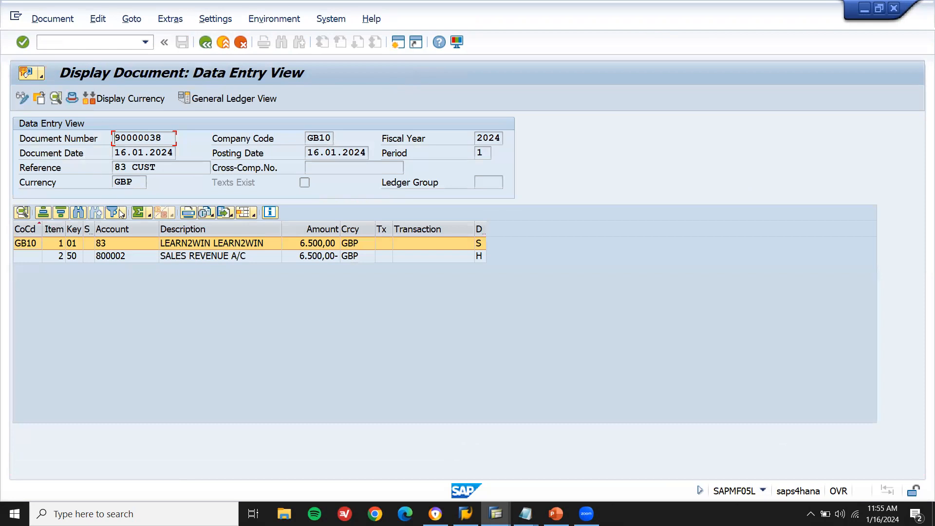
mouse_move(120, 259)
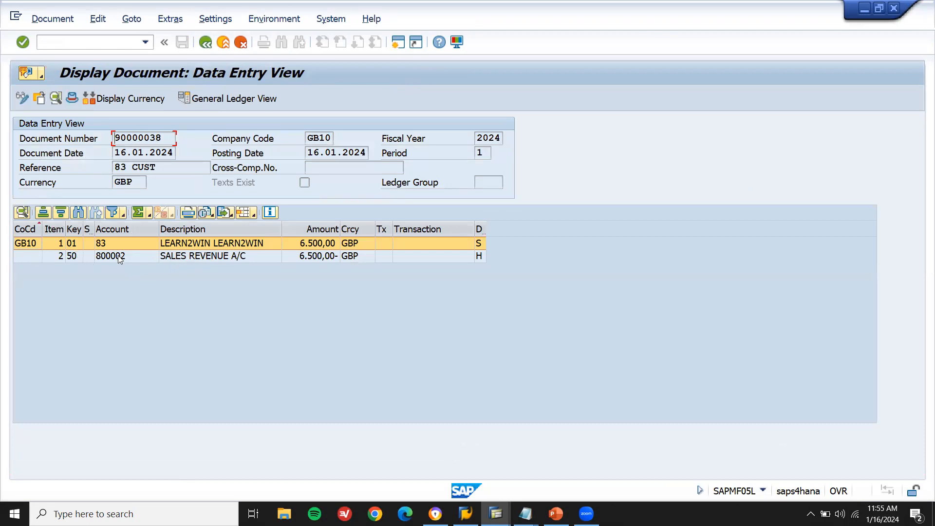
click(121, 256)
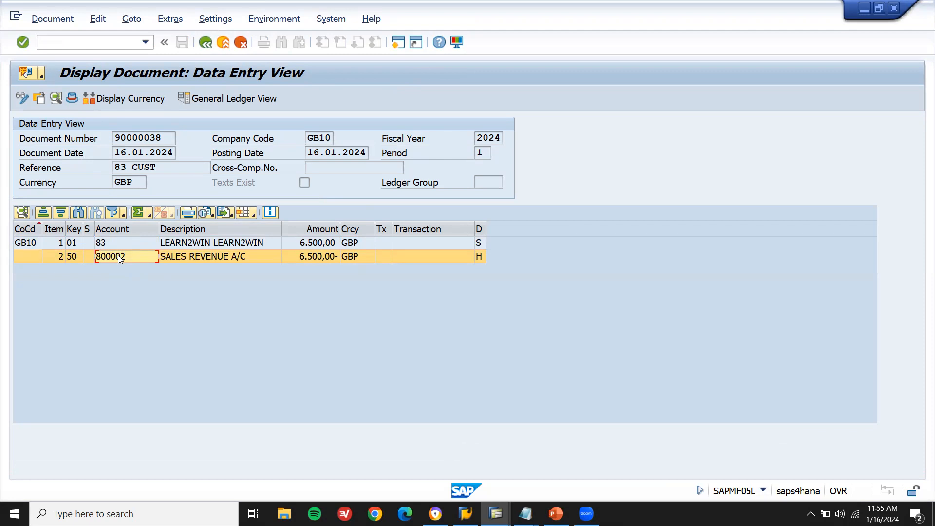
mouse_move(138, 260)
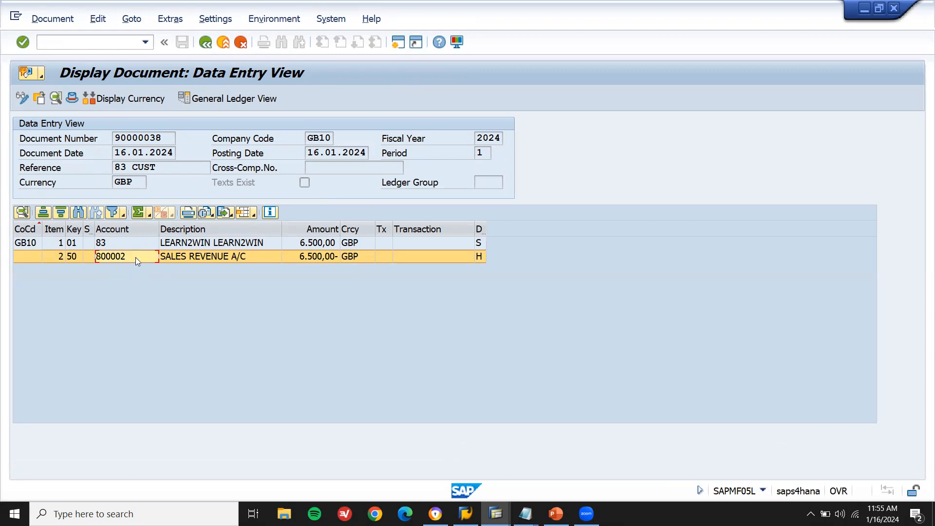
mouse_move(244, 307)
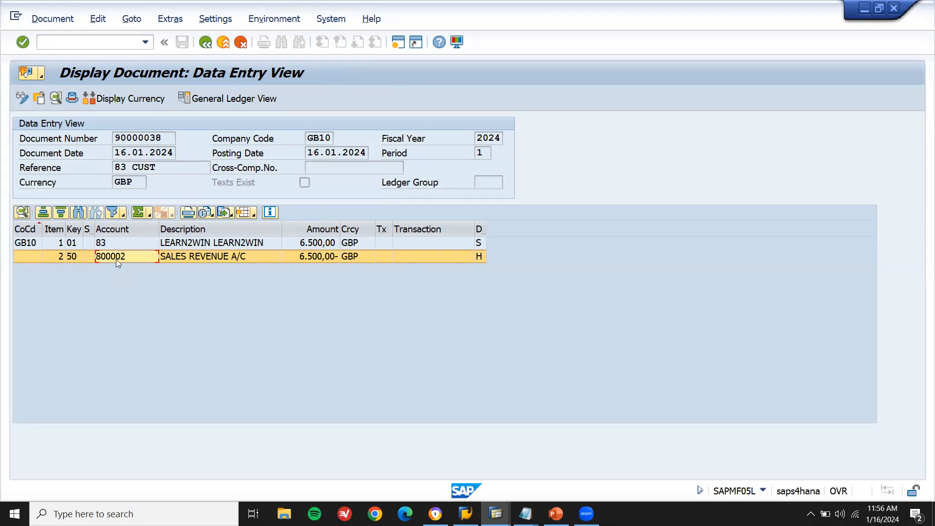
mouse_move(376, 267)
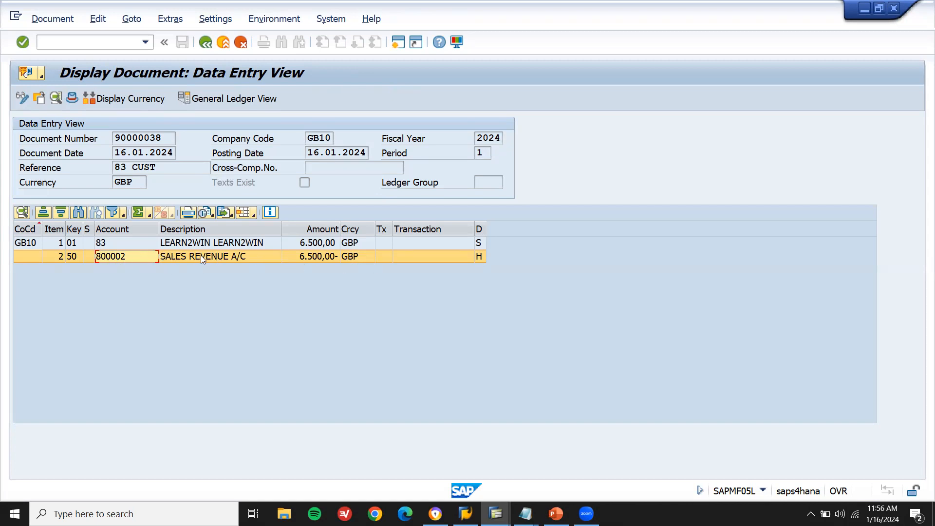
mouse_move(317, 128)
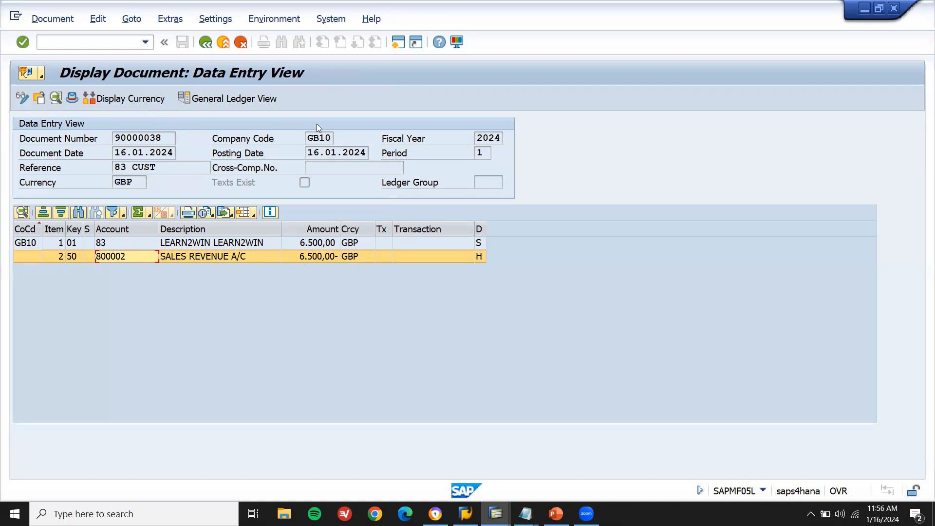